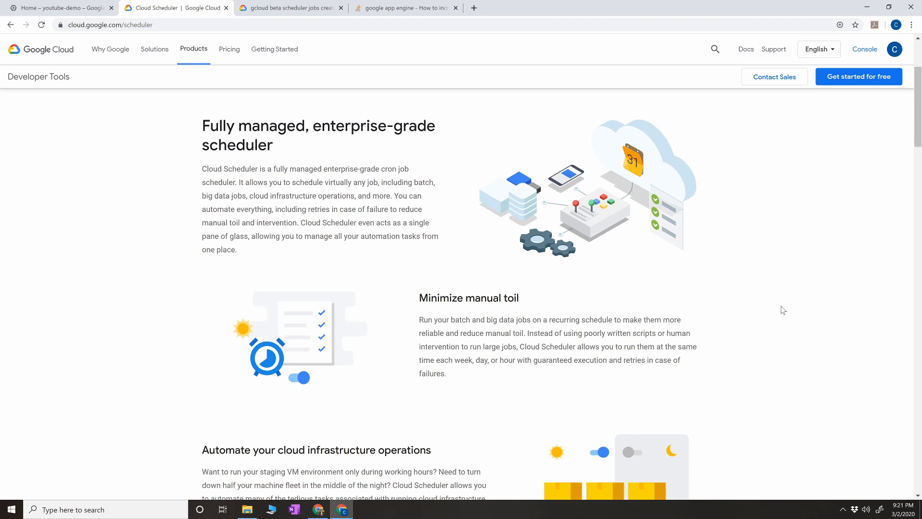
pyautogui.moveTo(699, 296)
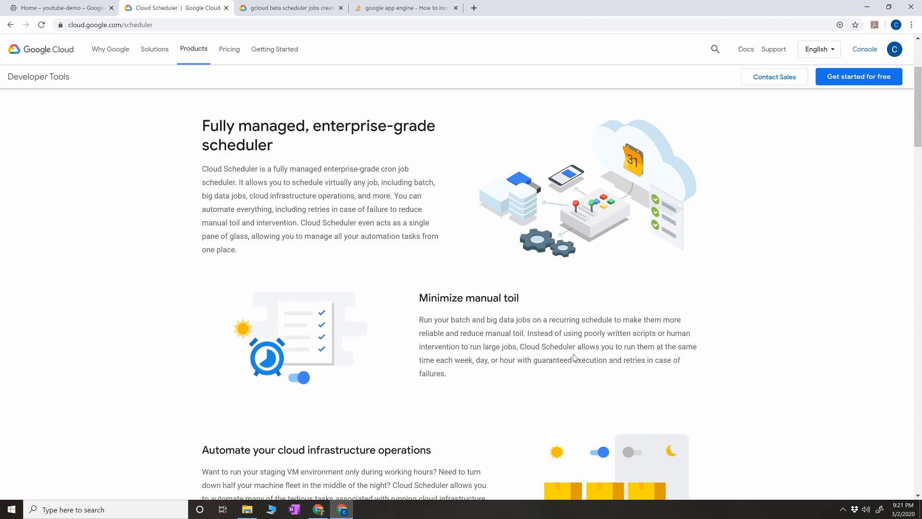
# - Bring up Cloud Shell from the youtube-demo project's console dashboard
pyautogui.moveTo(620, 360); pyautogui.dragTo(682, 360)
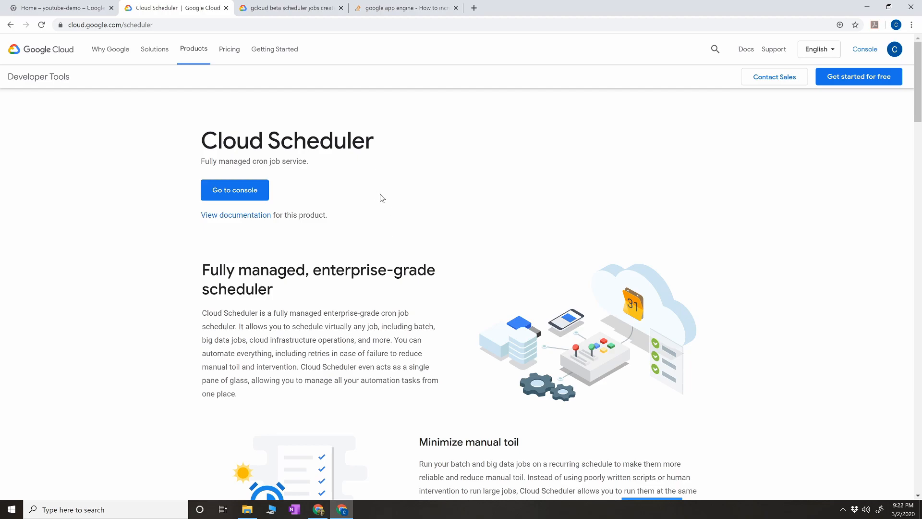
pyautogui.click(234, 190)
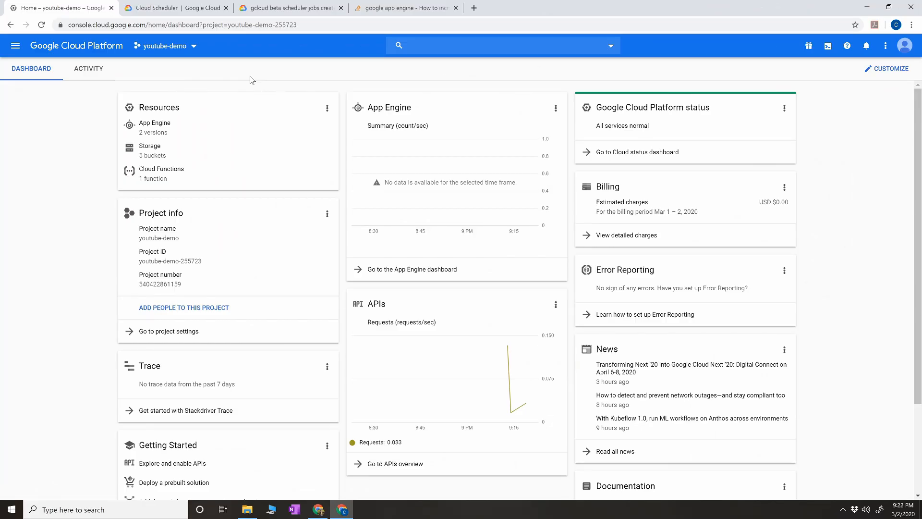
pyautogui.moveTo(829, 45)
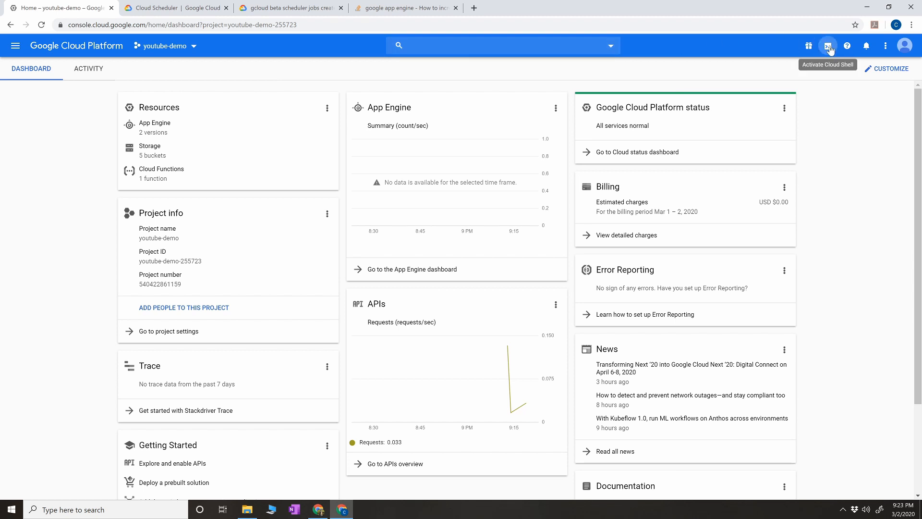
pyautogui.click(828, 45)
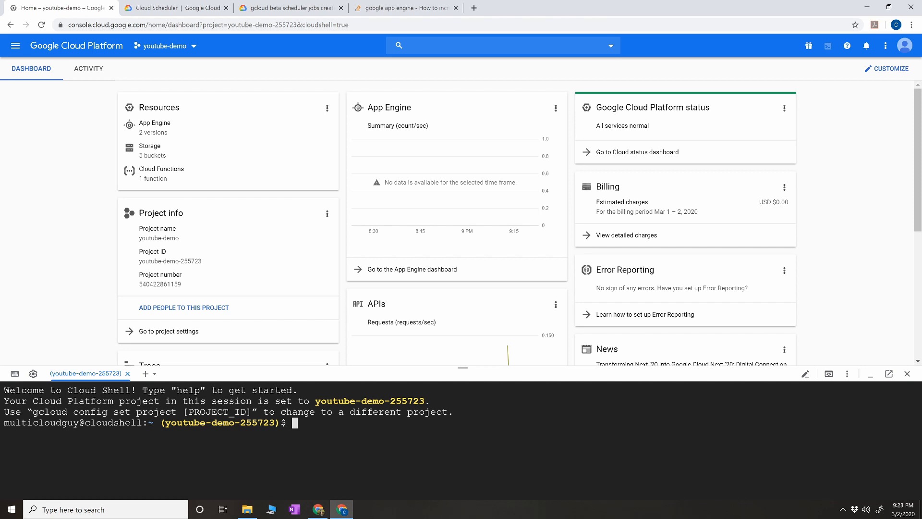
# - Create the Pub/Sub topic cron-scheduler with 'gcloud pubsub topics create cron-scheduler'
pyautogui.write('g')
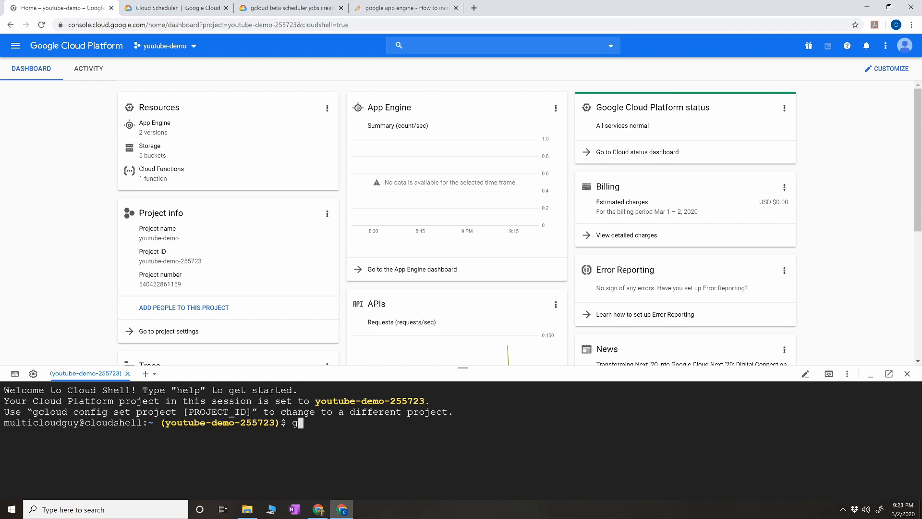
pyautogui.write('cloud')
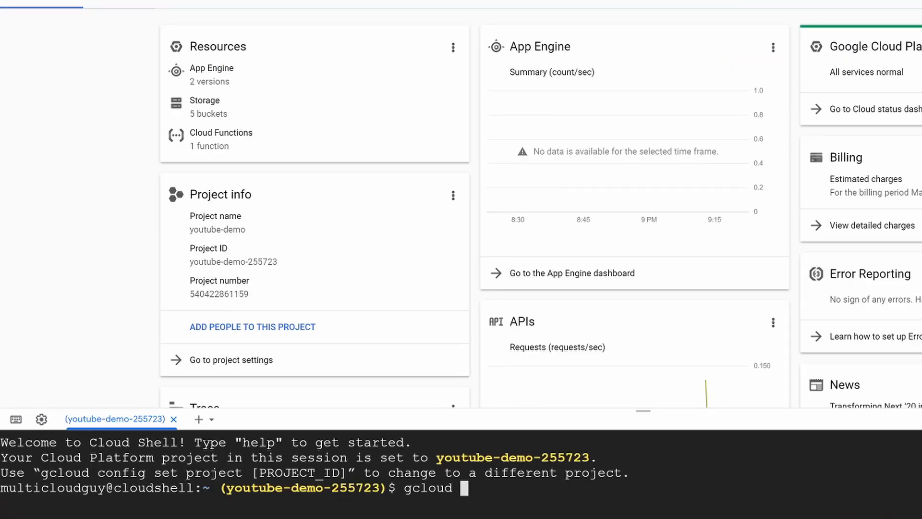
pyautogui.write('pubsub toi')
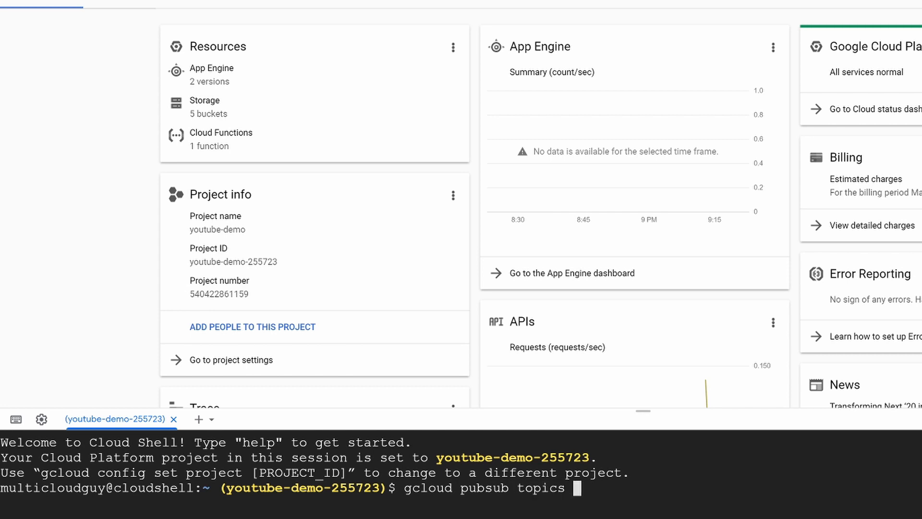
pyautogui.write('create c')
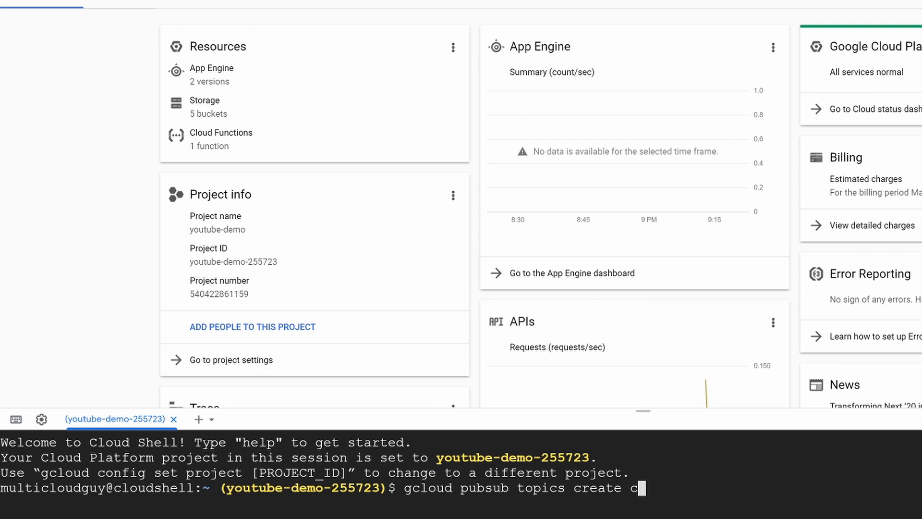
pyautogui.write('ron-sch')
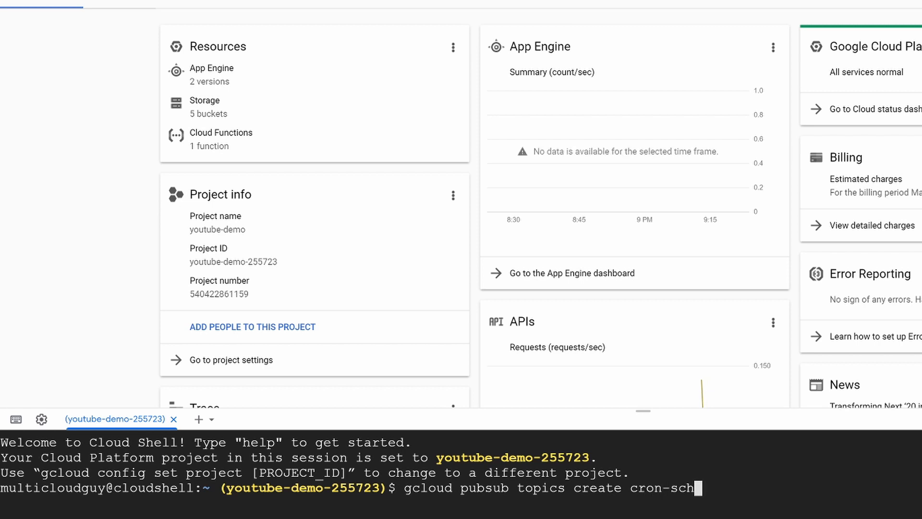
pyautogui.write('eduler')
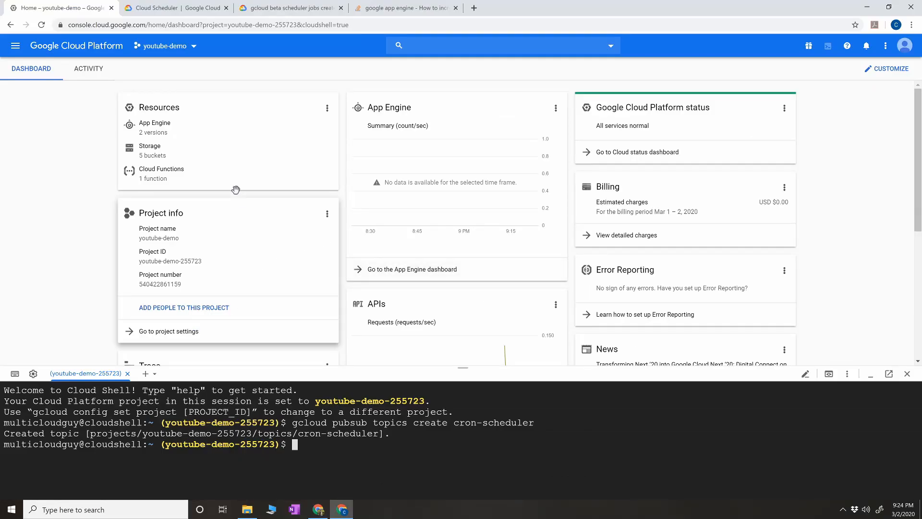
# - Find Pub/Sub via the search bar and view the cron-scheduler topic's details page
pyautogui.write('p')
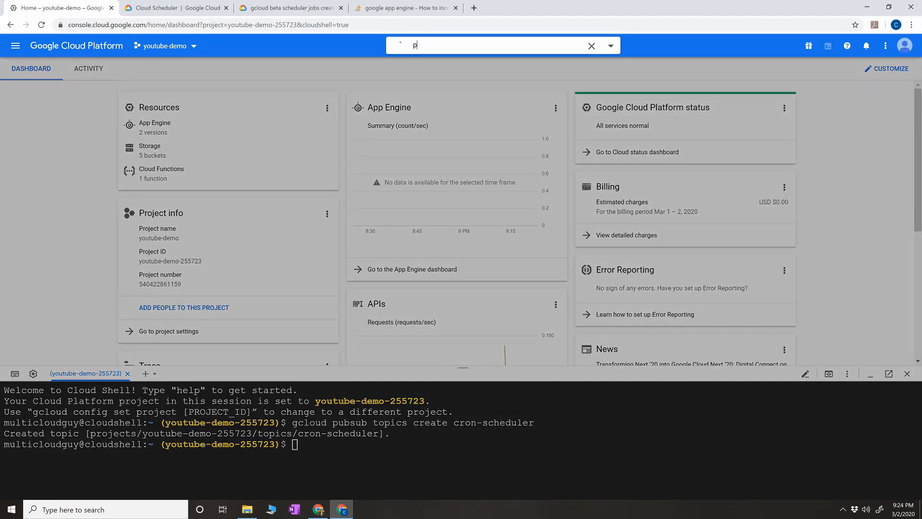
pyautogui.write('ubsub')
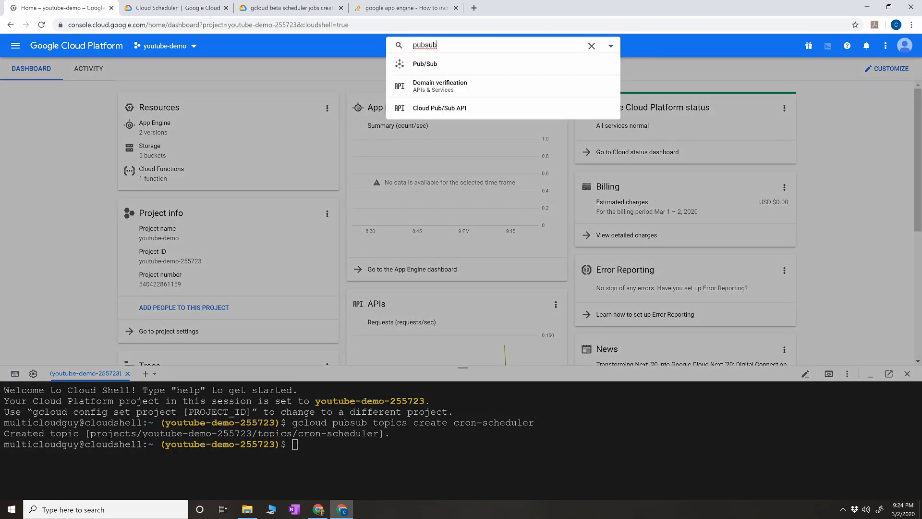
pyautogui.click(424, 63)
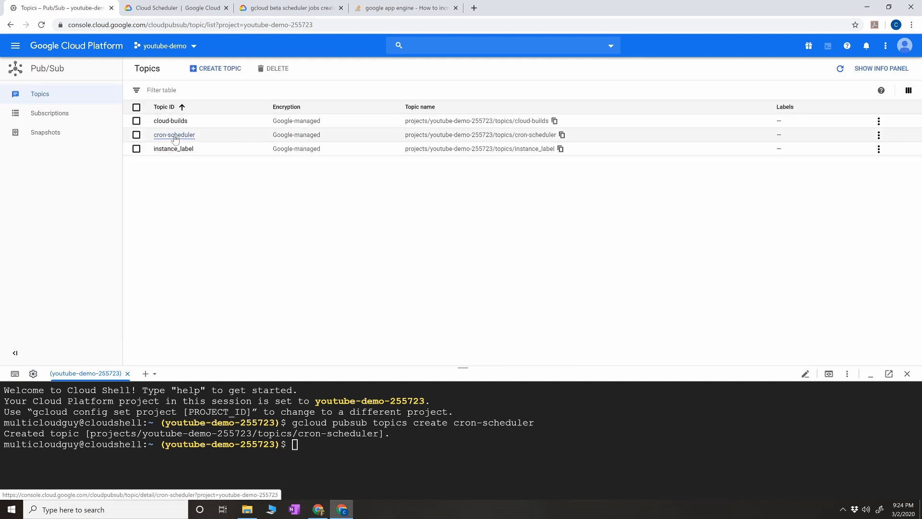
pyautogui.click(174, 135)
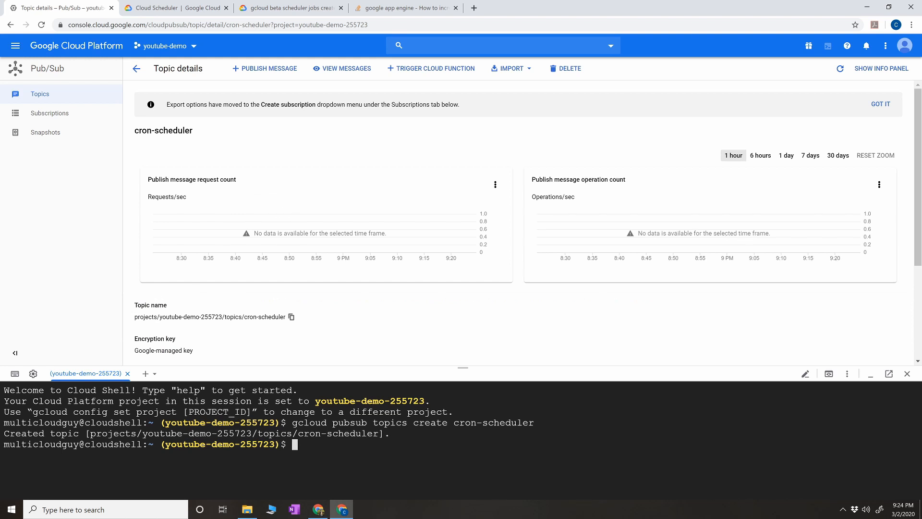
# - Create subscription cron-sub on topic cron-scheduler with 'gcloud pubsub subscriptions create cron-sub --topic cron-scheduler'
pyautogui.write('gcloud pub')
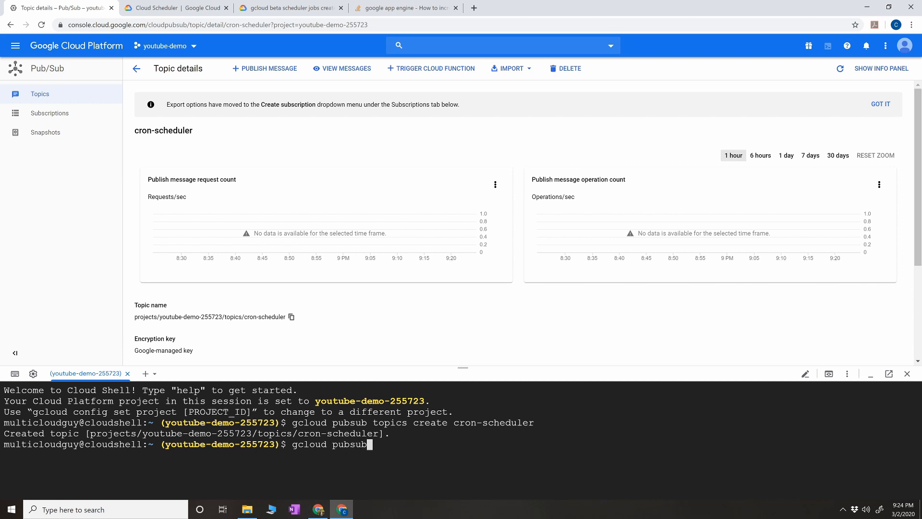
pyautogui.write('su')
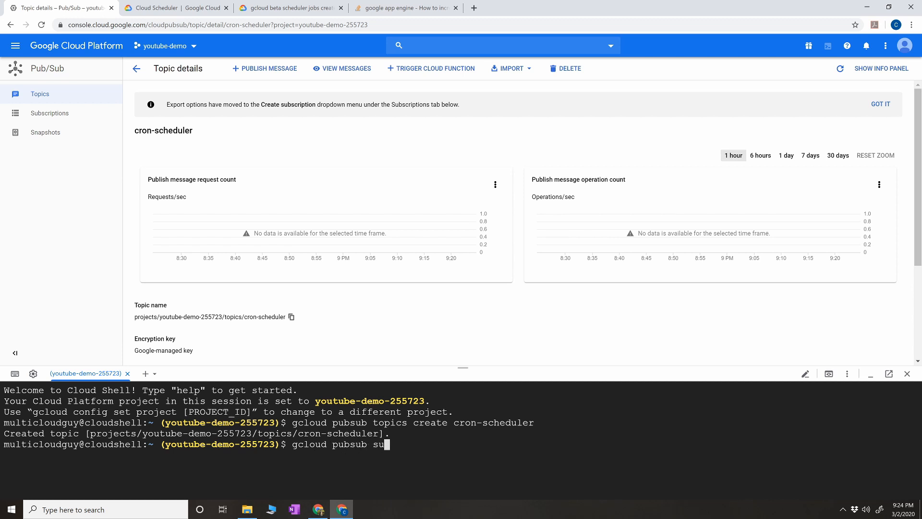
pyautogui.write('bscriptions')
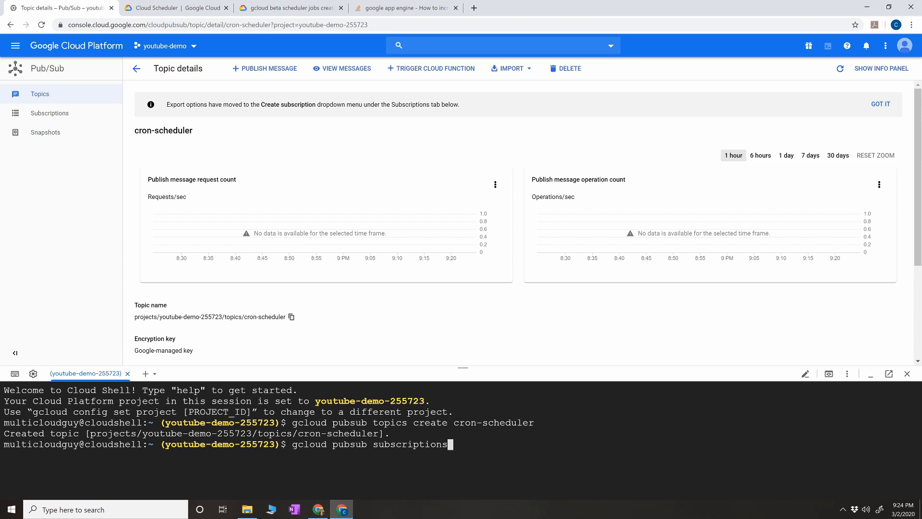
pyautogui.write('create cron')
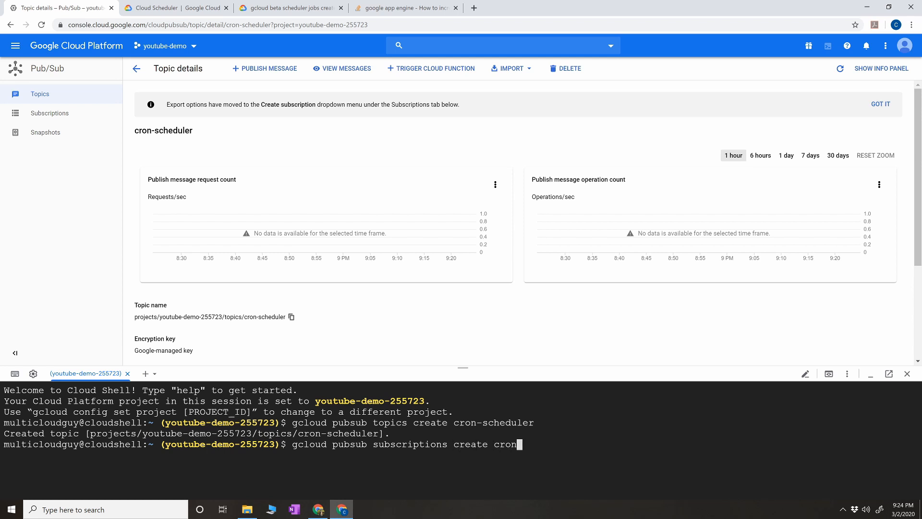
pyautogui.write('-sub')
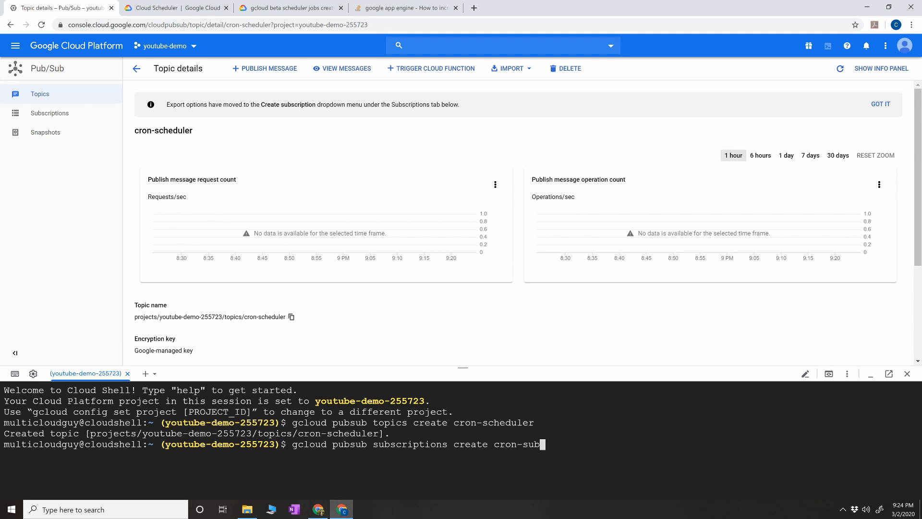
pyautogui.write('==')
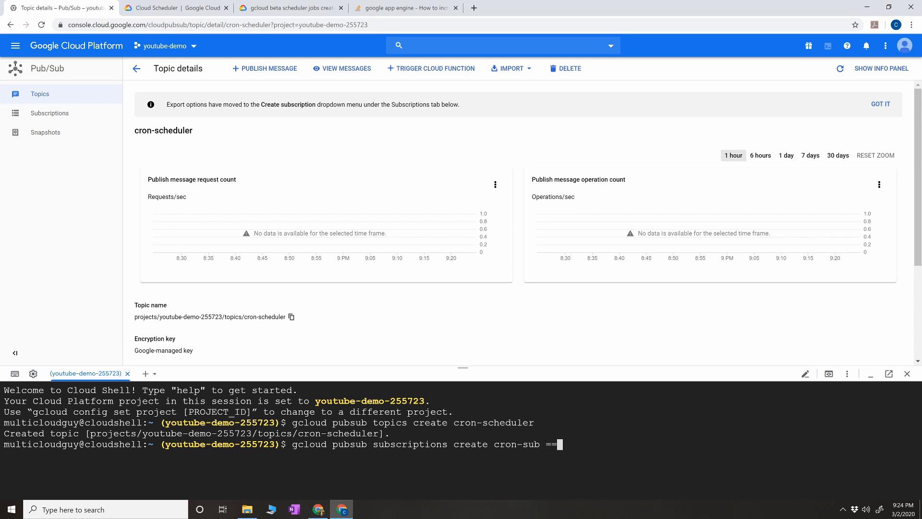
pyautogui.write('--t')
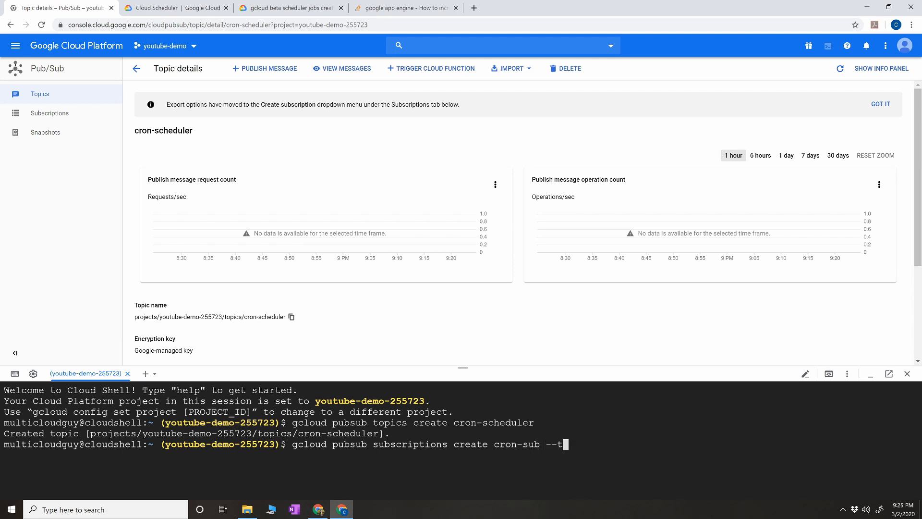
pyautogui.write('opic')
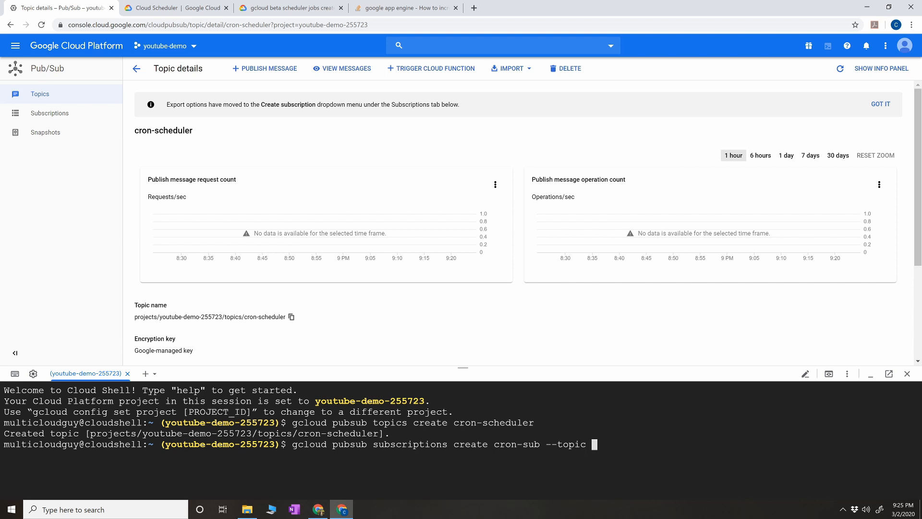
pyautogui.write('cron-scheduler')
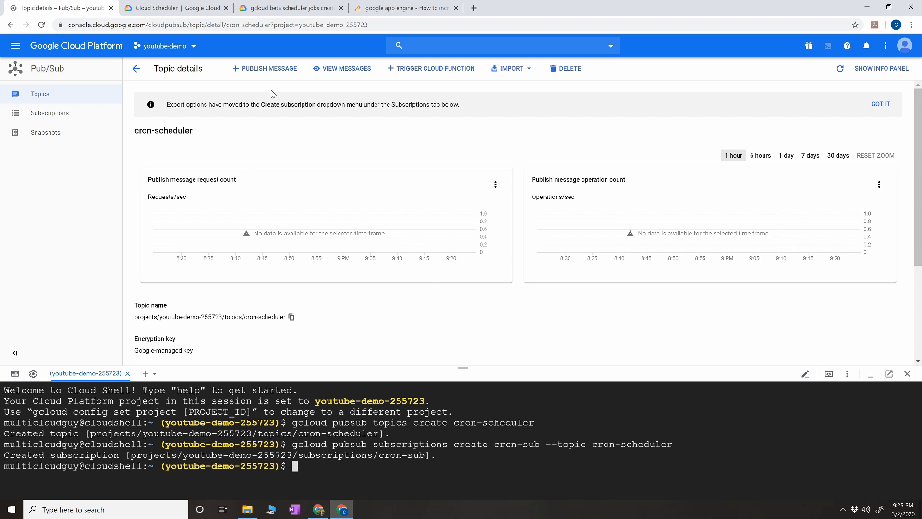
# - Reload the console page, confirming the reload, to return to the project dashboard
pyautogui.click(218, 25)
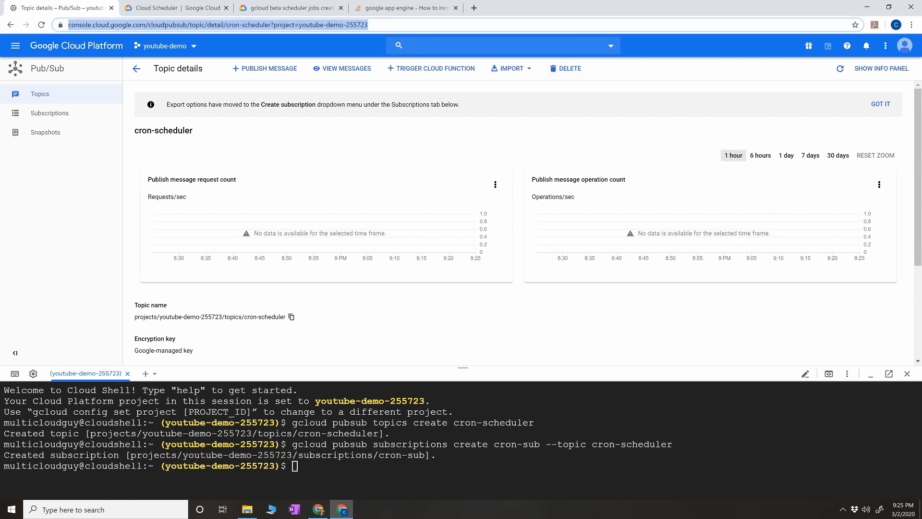
pyautogui.click(40, 25)
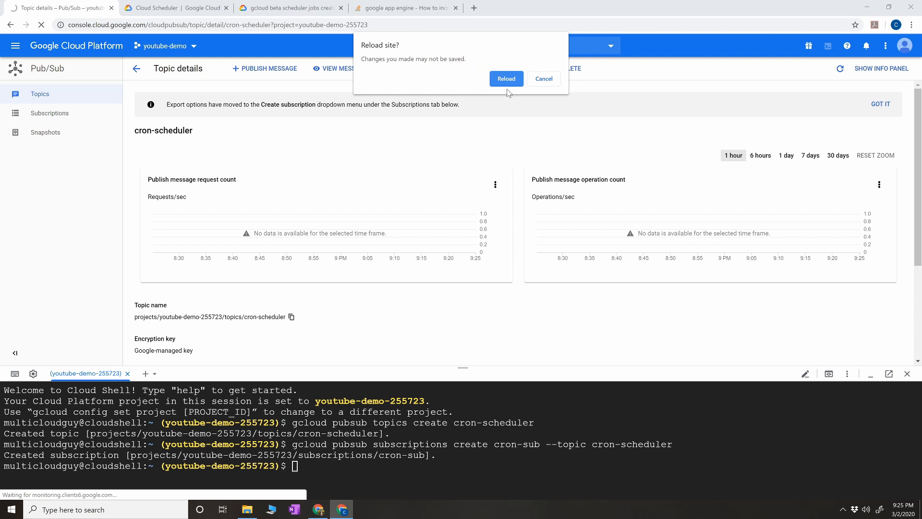
pyautogui.click(505, 78)
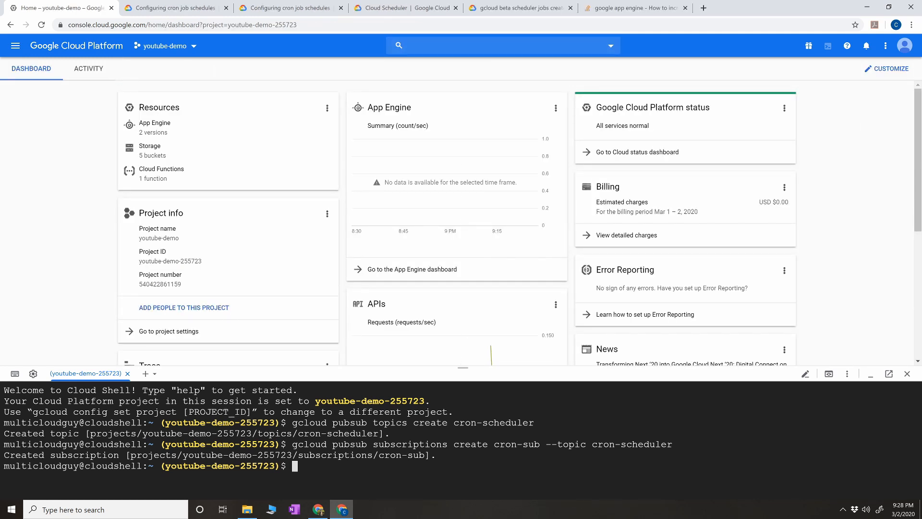
pyautogui.moveTo(564, 130)
pyautogui.write('c')
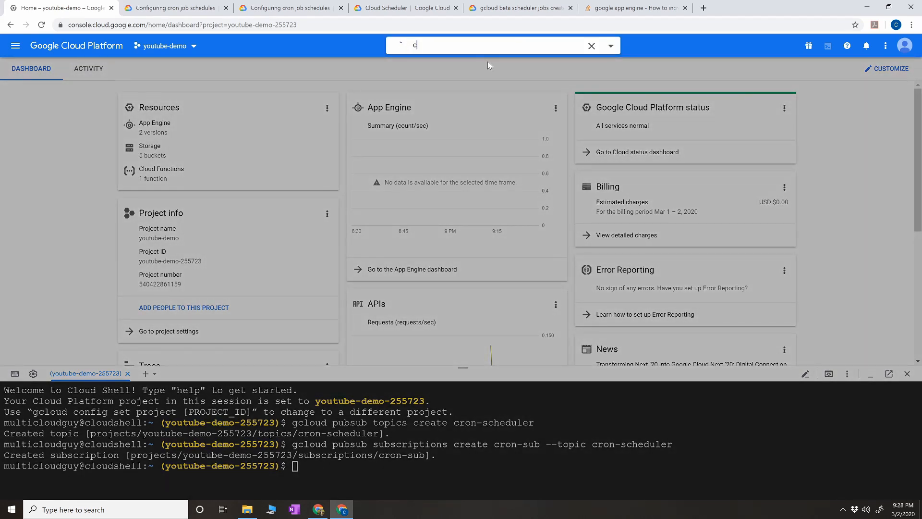
# - Begin a Cloud Scheduler job named cron-job described as 'sending messages to pubsub'
pyautogui.write('loud scheduler')
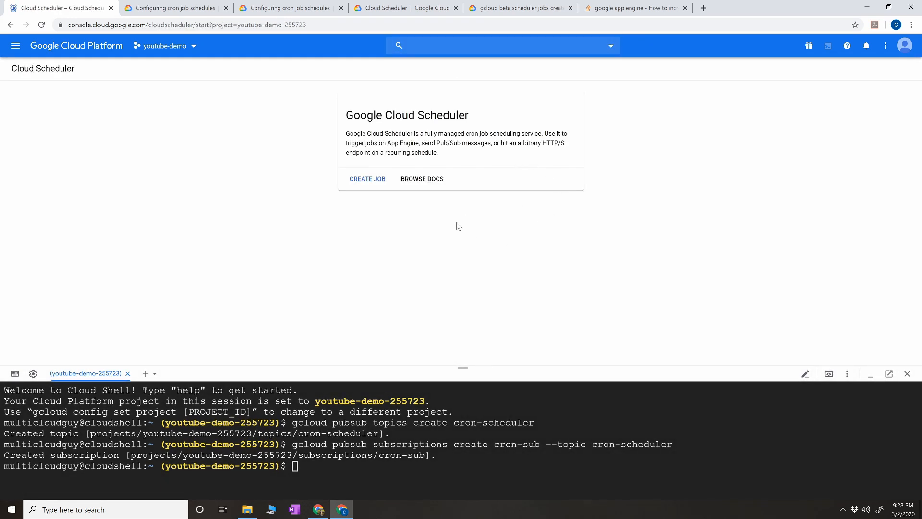
pyautogui.click(367, 178)
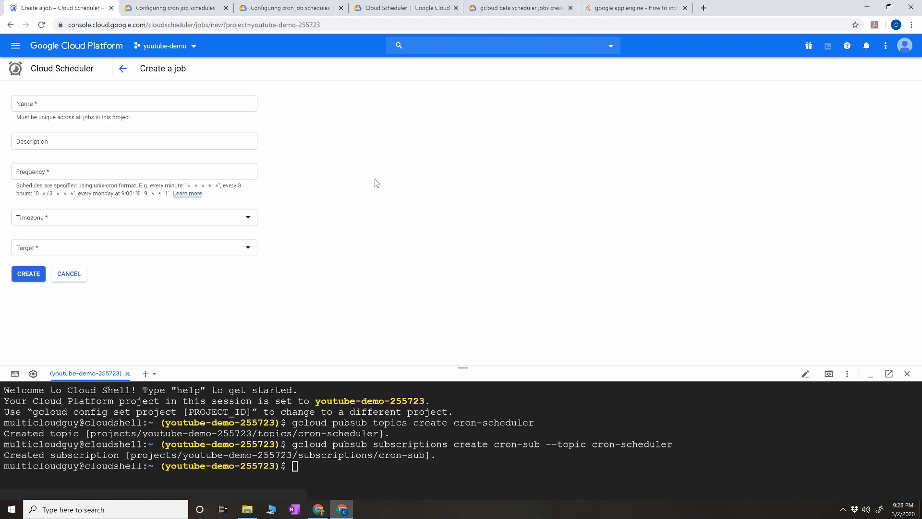
pyautogui.click(133, 103)
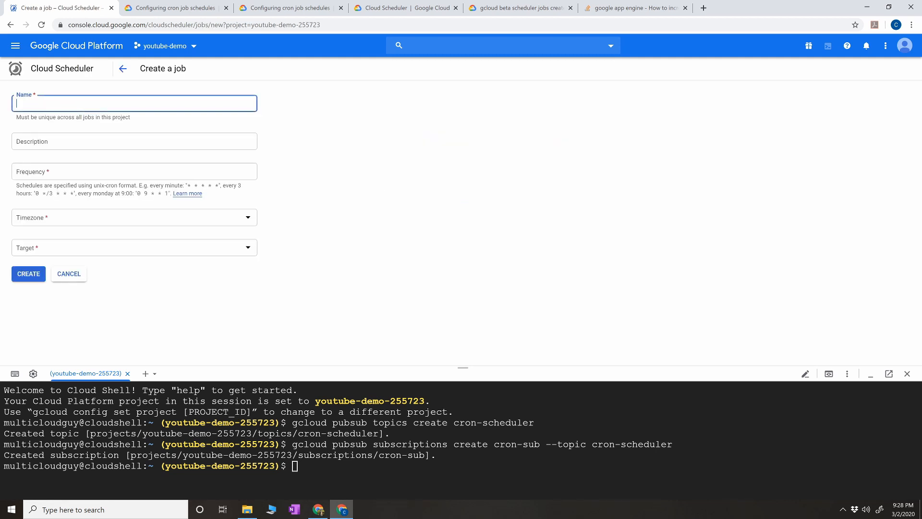
pyautogui.write('cron-job')
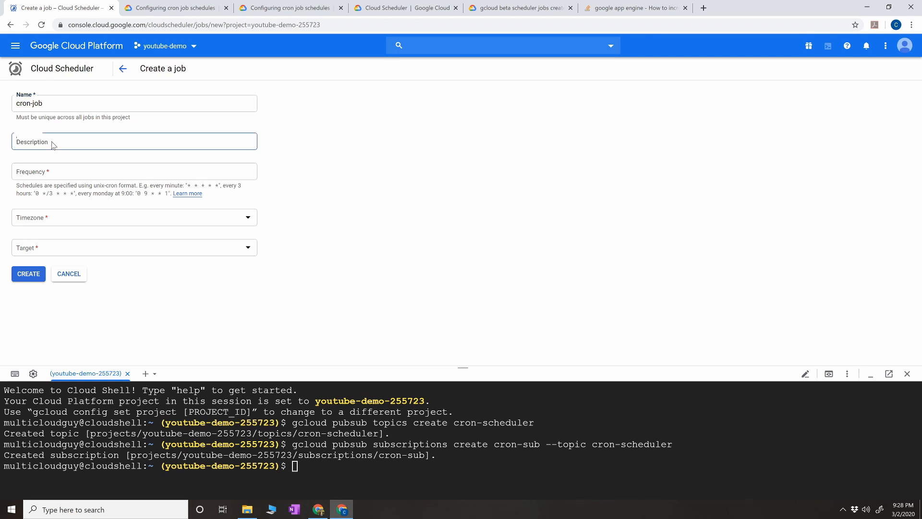
pyautogui.write('sending messages to pubsub')
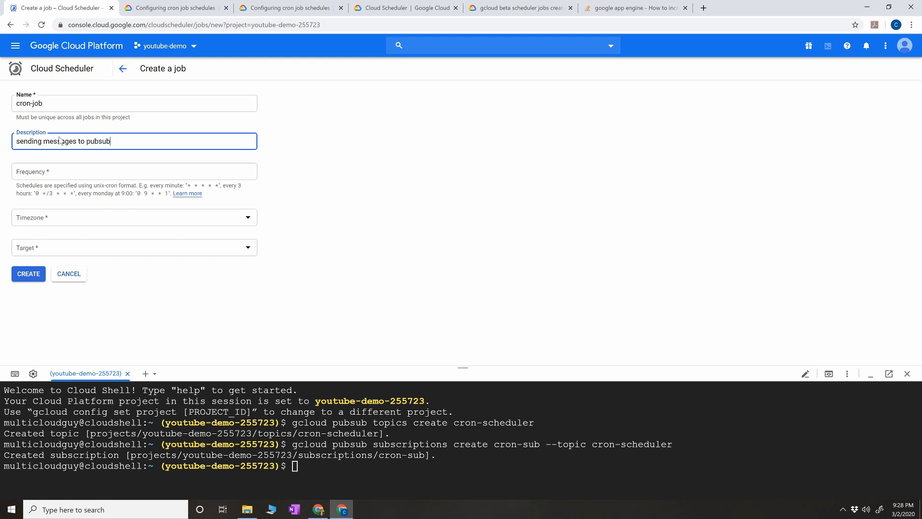
pyautogui.click(133, 171)
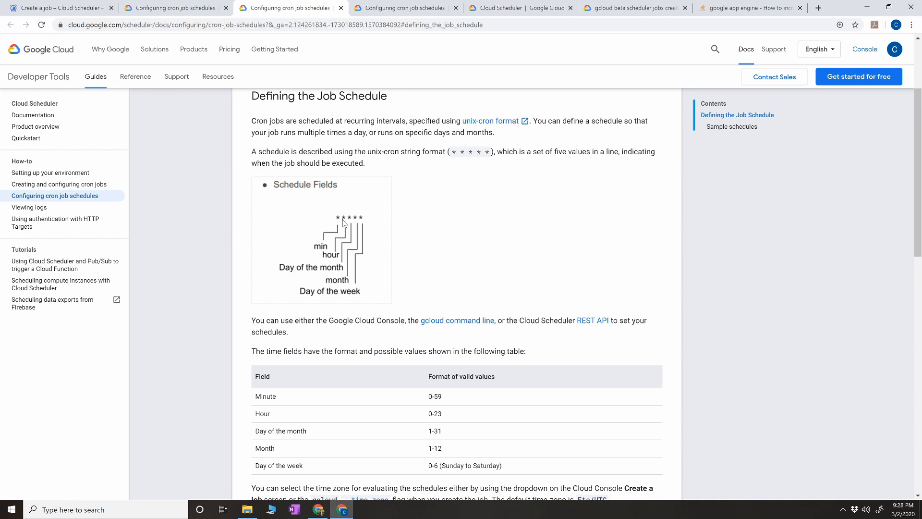
pyautogui.moveTo(349, 224)
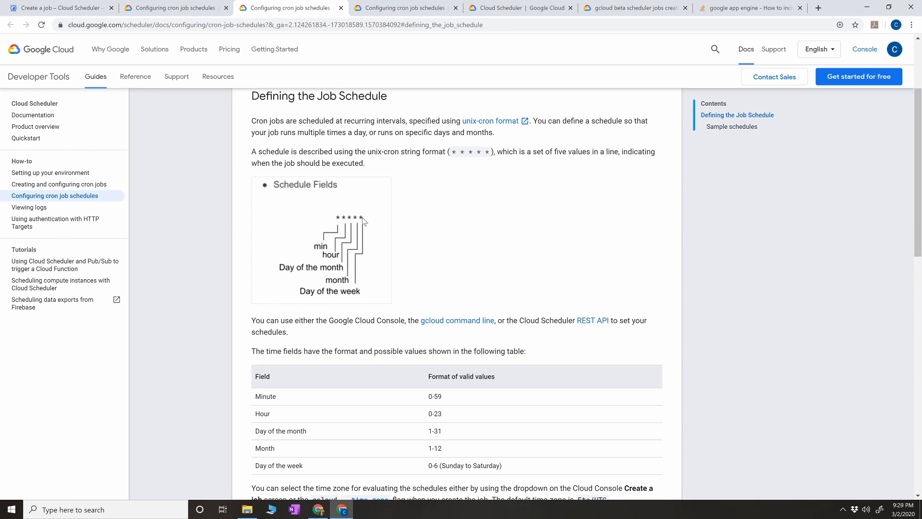
pyautogui.click(58, 8)
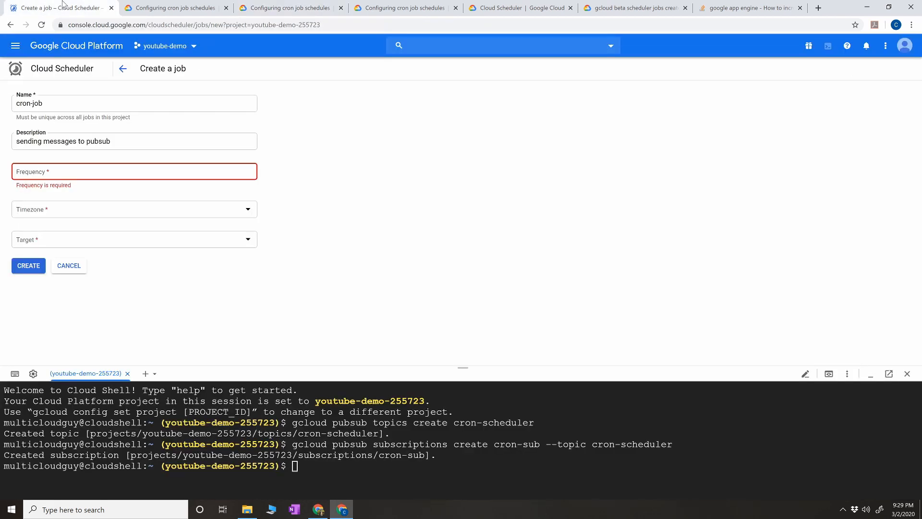
# - Set the job frequency to every minute with '* * * * *'
pyautogui.click(134, 171)
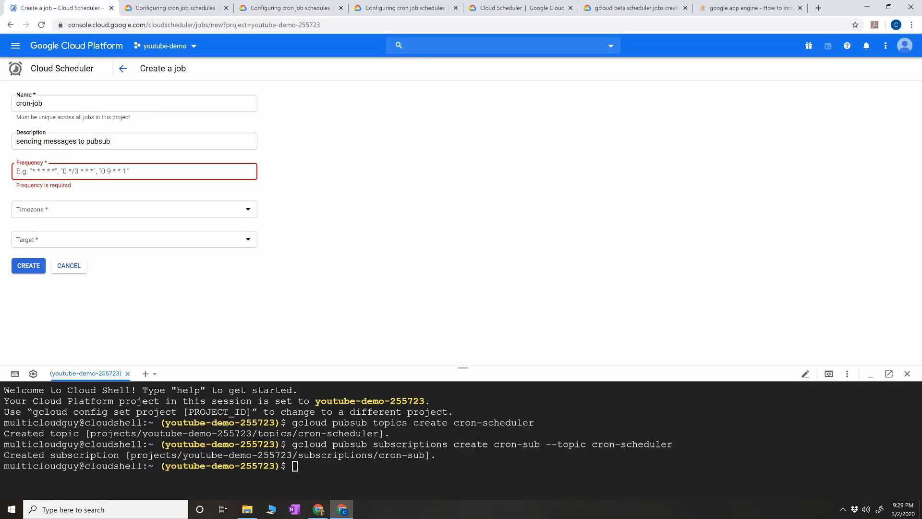
pyautogui.write('* * * * *')
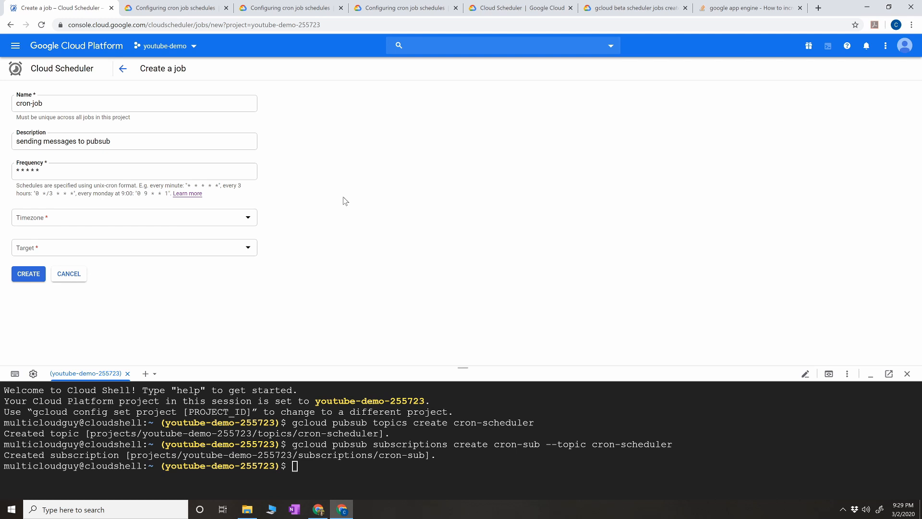
# - Choose United States and Eastern Standard Time (EST) as the job's timezone
pyautogui.click(134, 217)
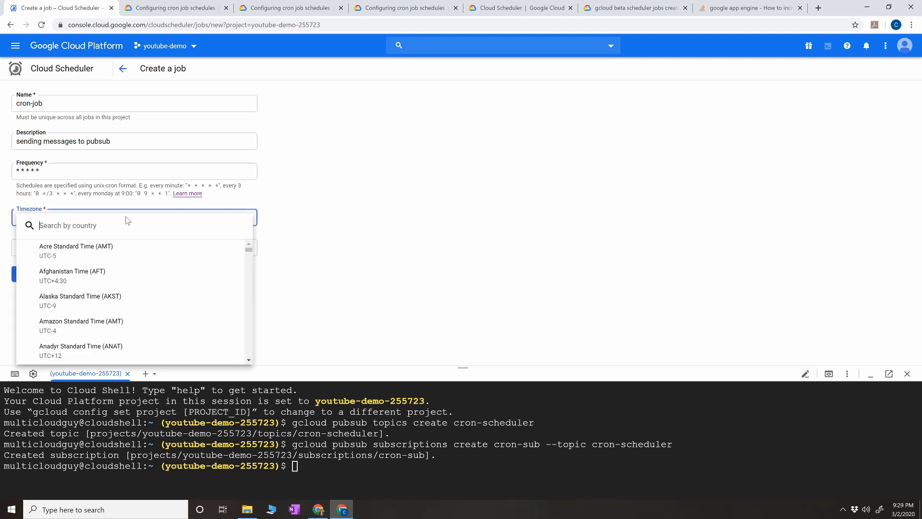
pyautogui.write('uni')
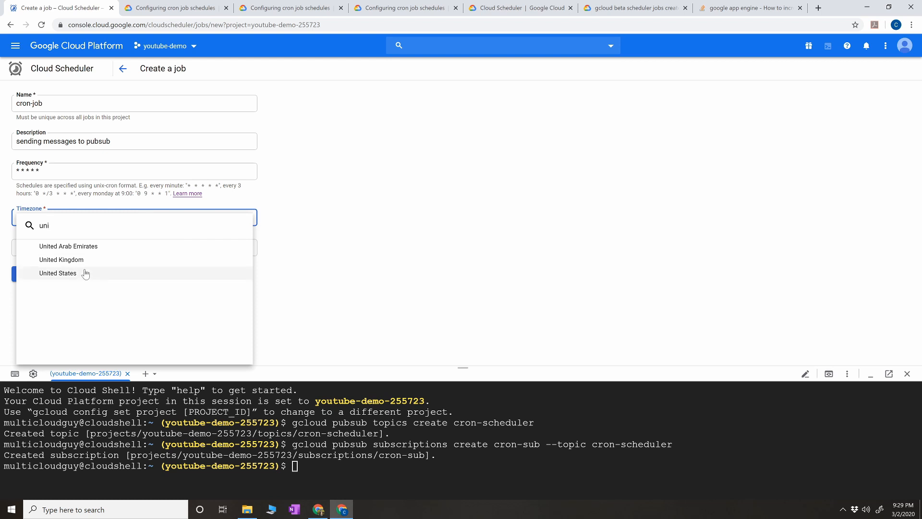
pyautogui.click(58, 273)
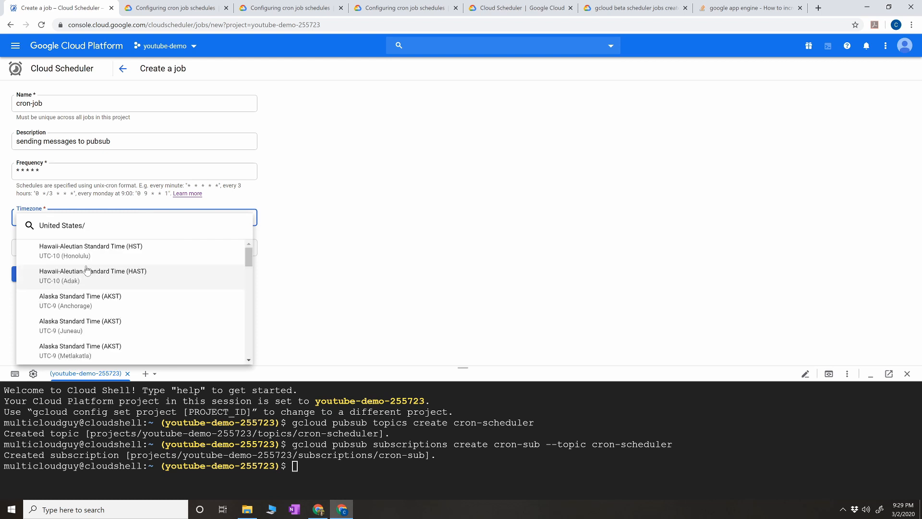
pyautogui.write('es')
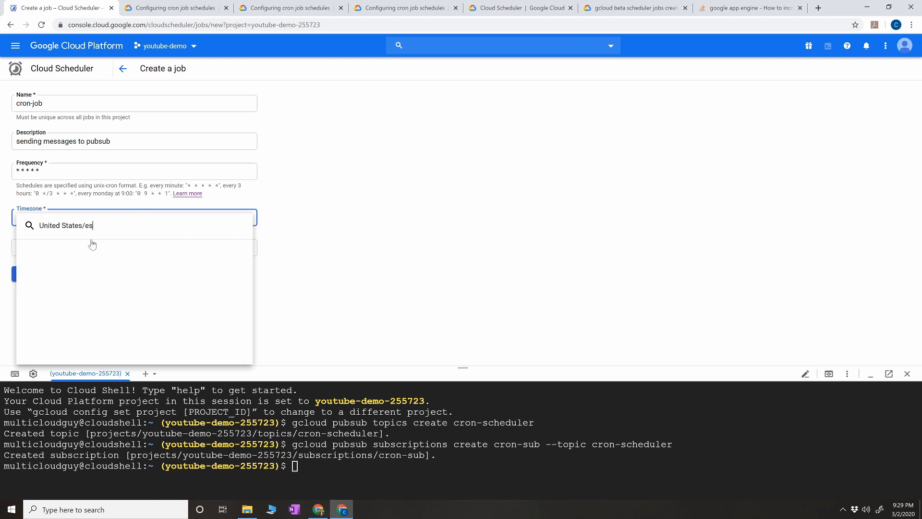
pyautogui.press('Backspace')
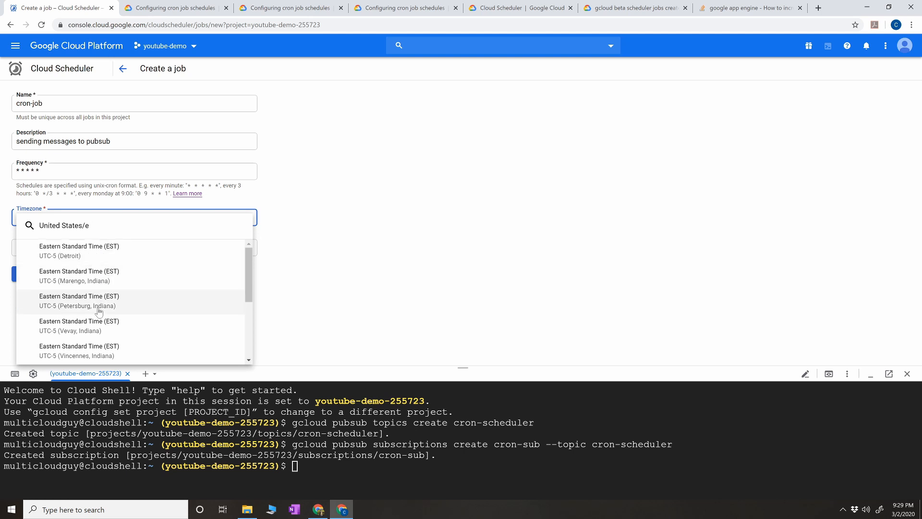
pyautogui.scroll(-3)
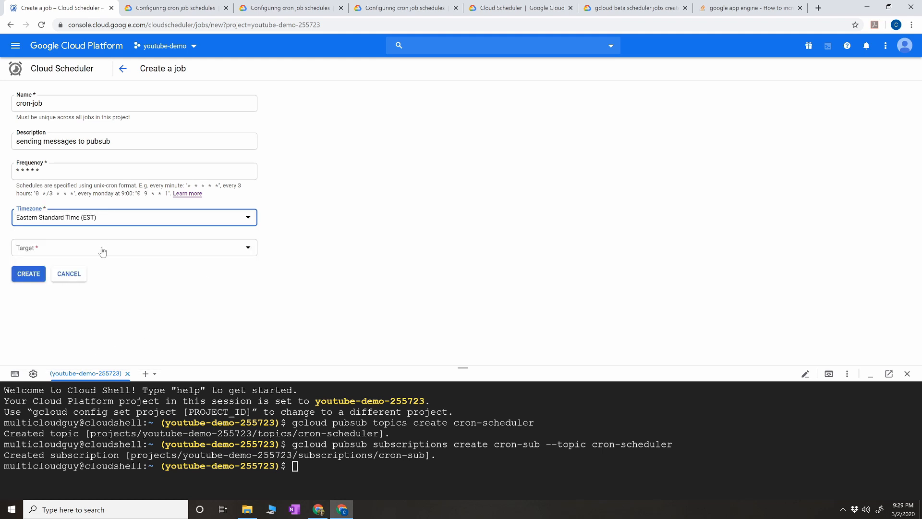
# - Make Pub/Sub the job's target type
pyautogui.click(134, 247)
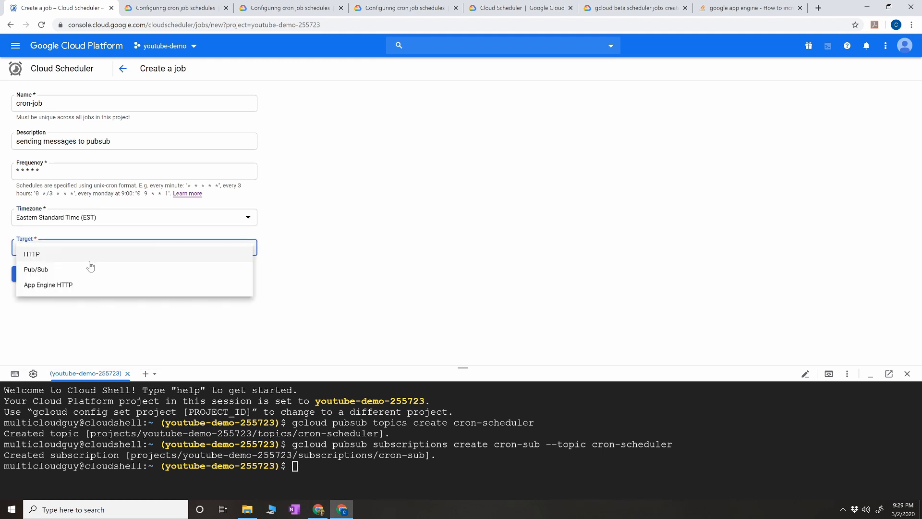
pyautogui.click(35, 269)
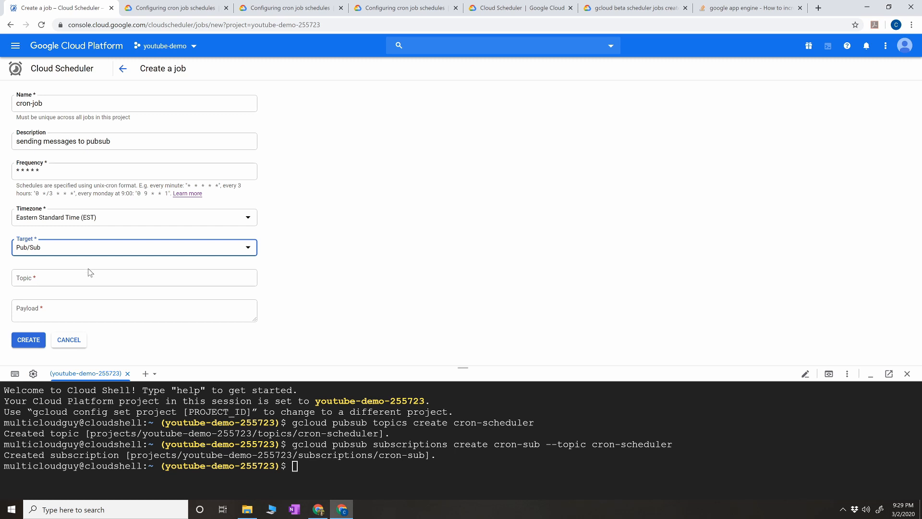
pyautogui.click(134, 247)
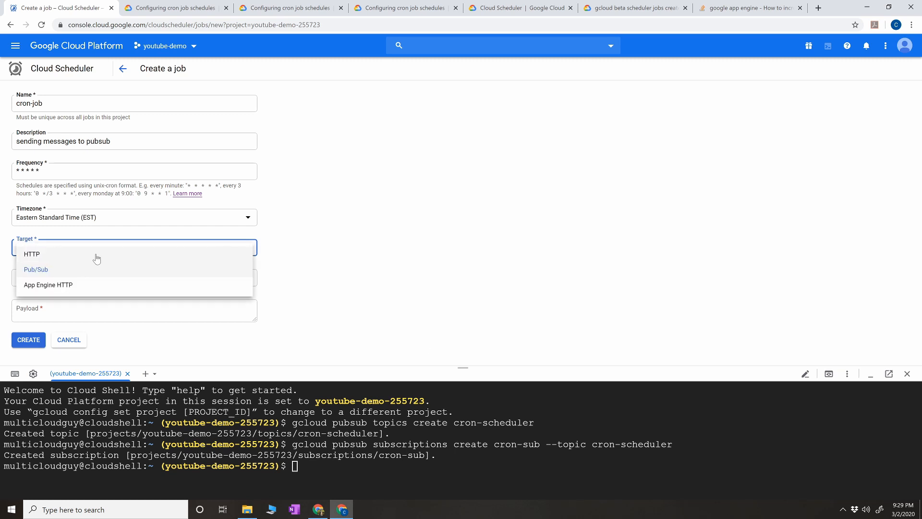
pyautogui.moveTo(81, 289)
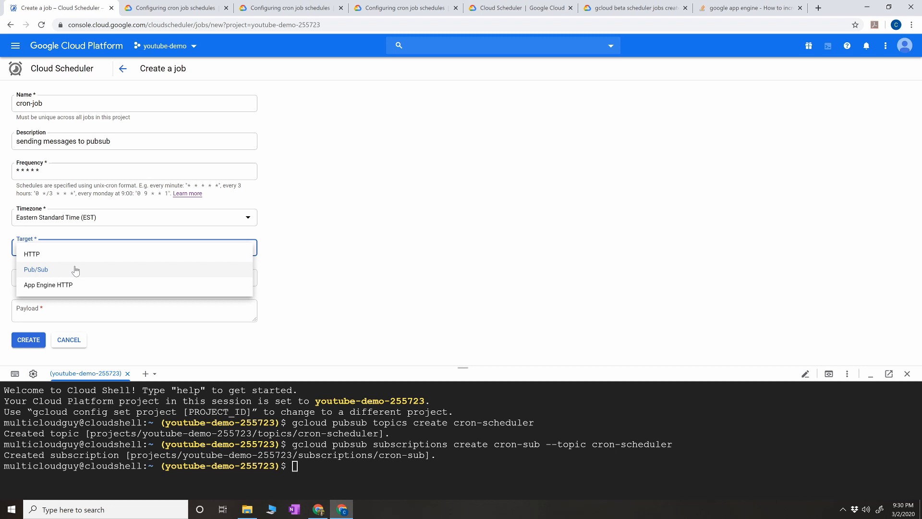
pyautogui.moveTo(69, 271)
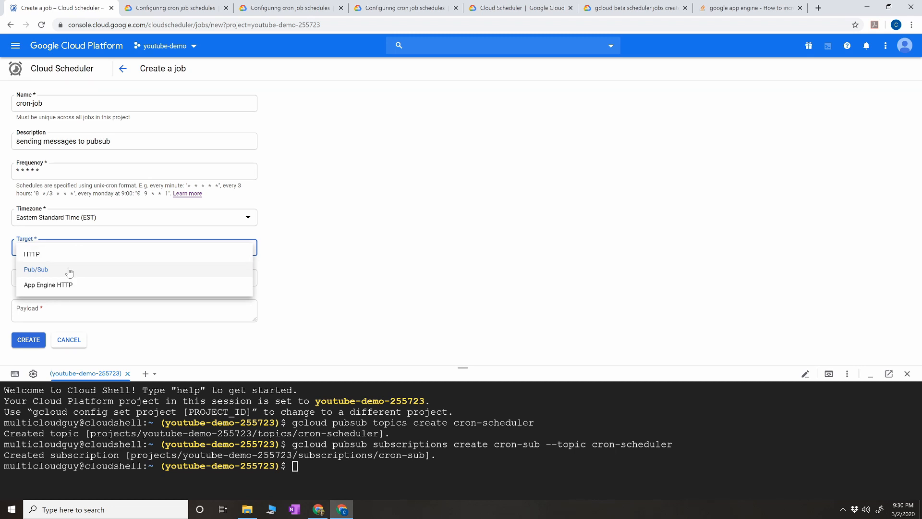
pyautogui.click(36, 269)
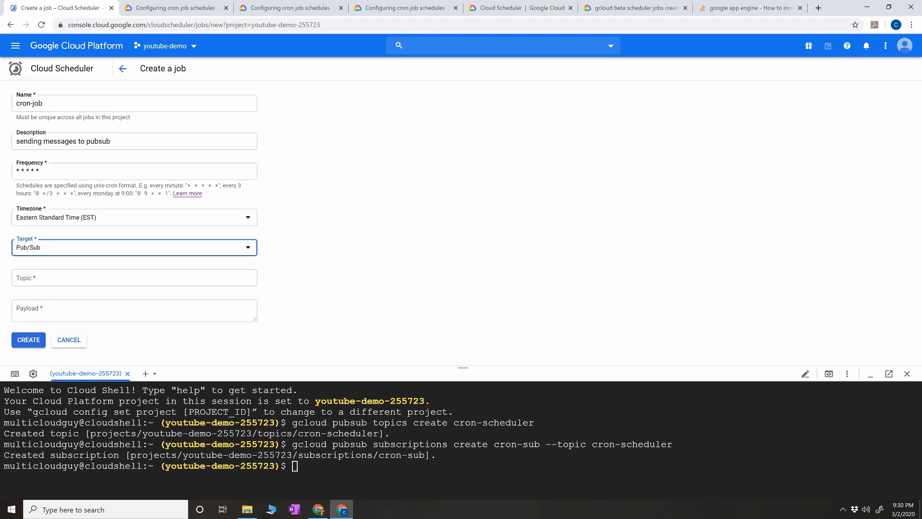
# - Set topic cron-scheduler and payload 'Hello cron job!!' for the job
pyautogui.click(134, 277)
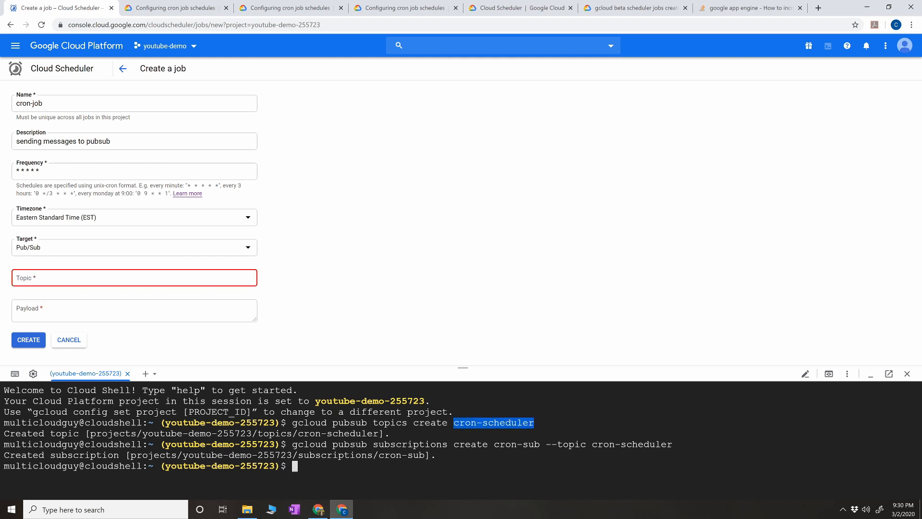
pyautogui.click(135, 277)
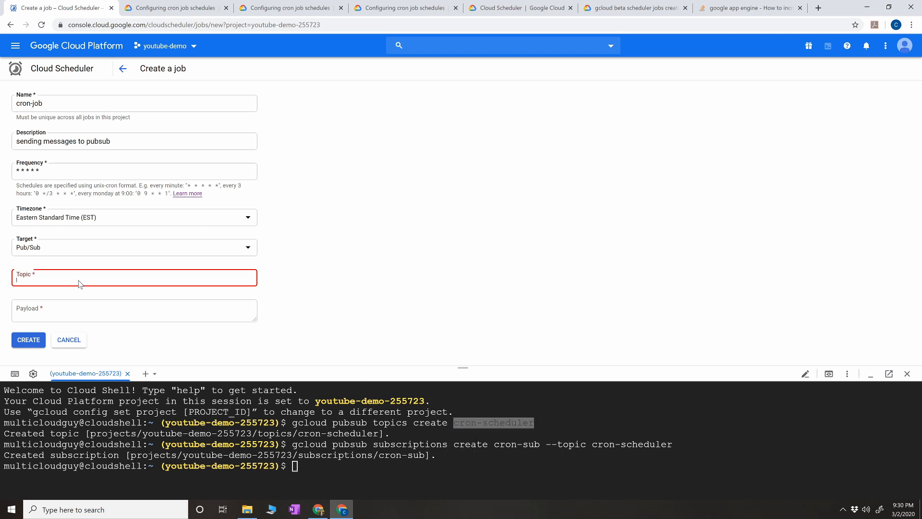
pyautogui.write('cron-scheduler')
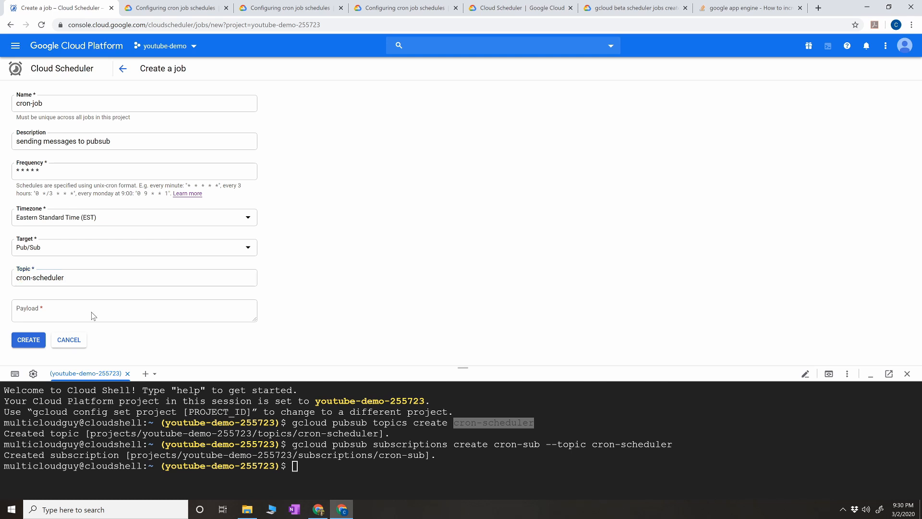
pyautogui.write('Hello')
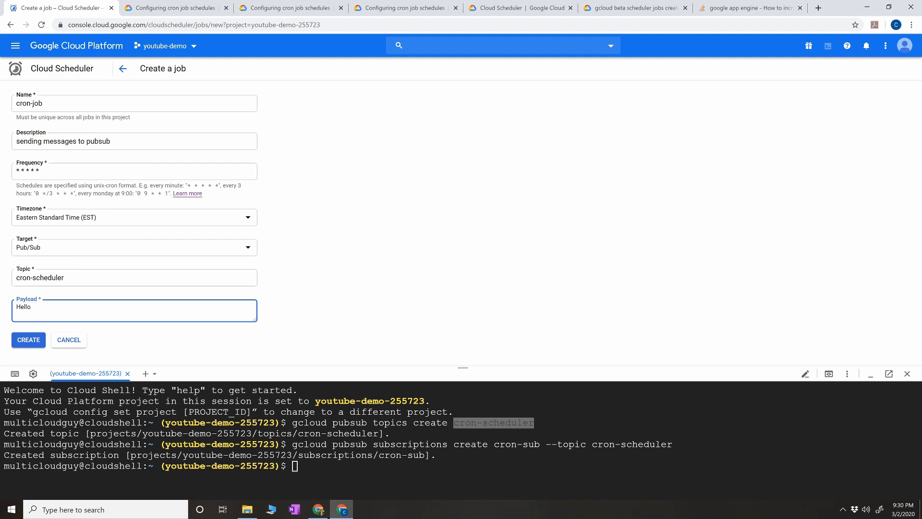
pyautogui.write('cron')
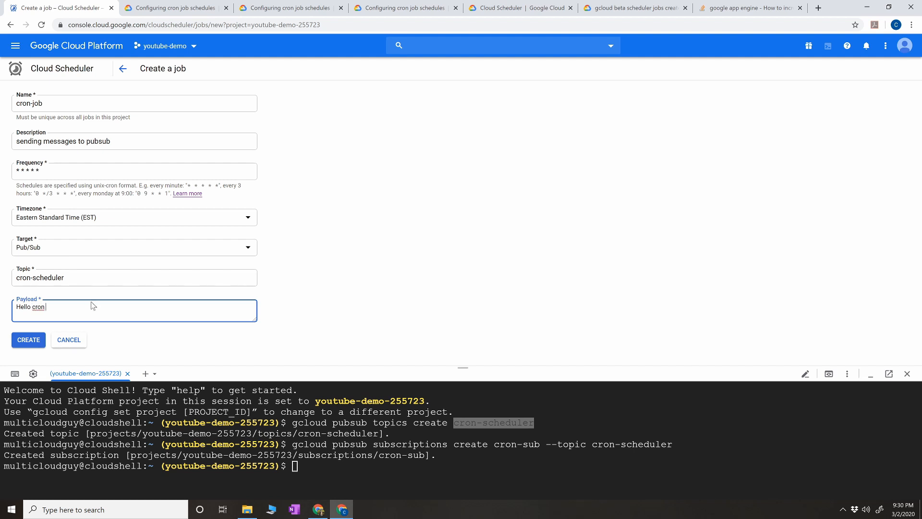
pyautogui.write('job!!')
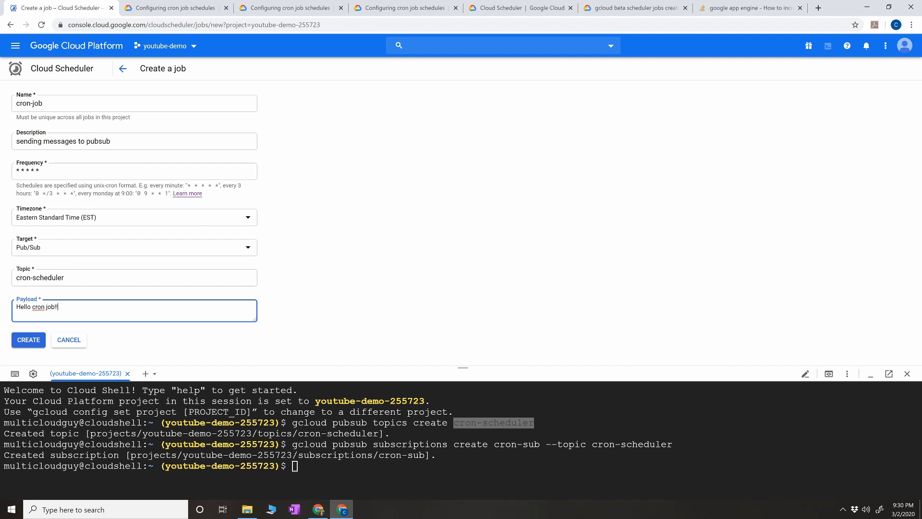
# - Create cron-job and run it now so the jobs list shows a Success result
pyautogui.click(28, 339)
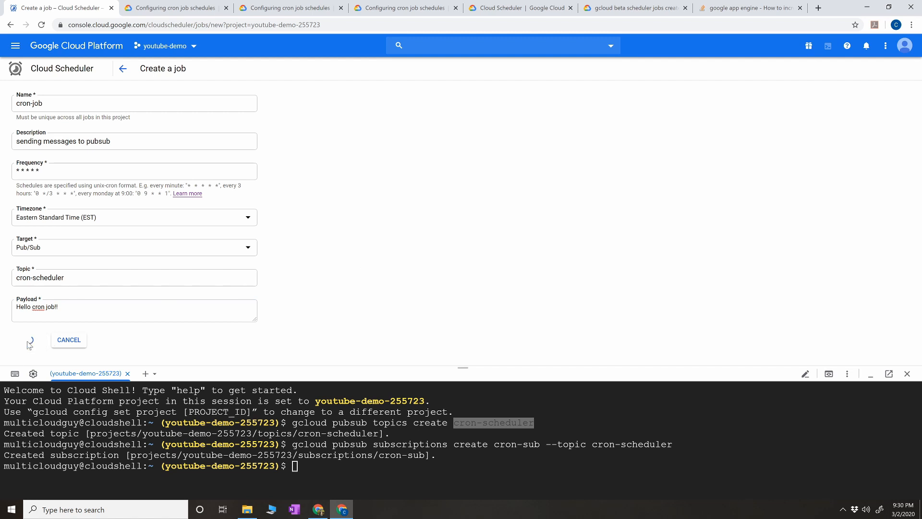
pyautogui.click(30, 341)
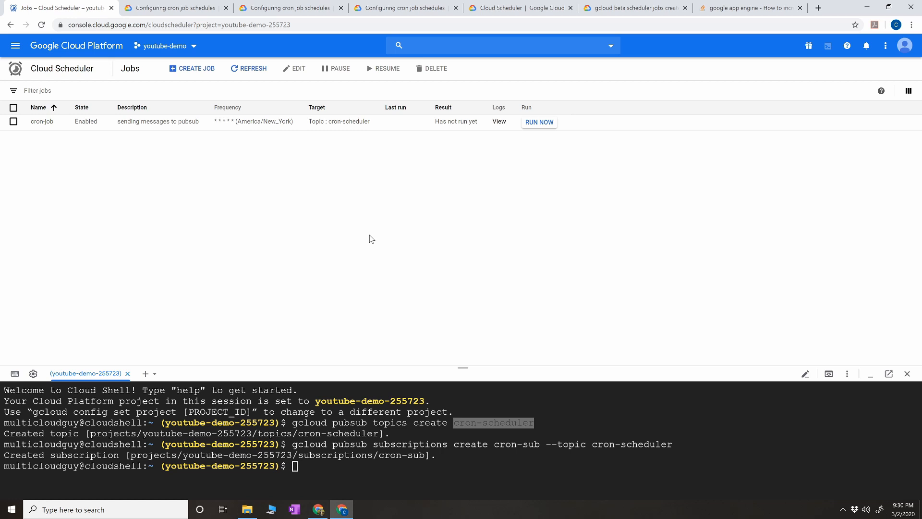
pyautogui.moveTo(256, 172)
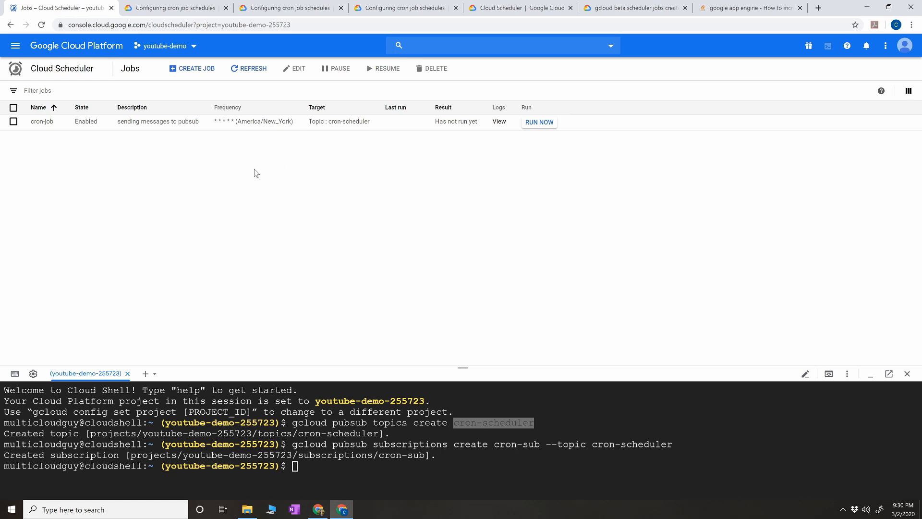
pyautogui.moveTo(61, 138)
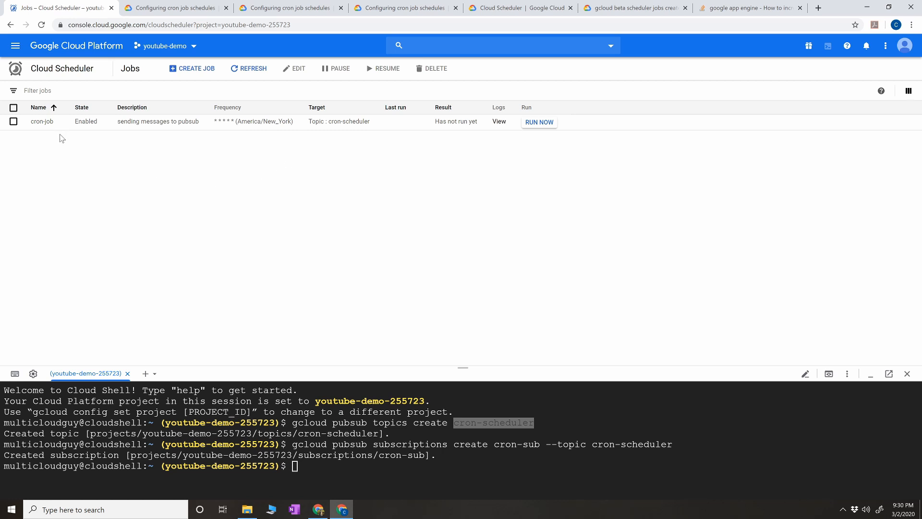
pyautogui.click(539, 122)
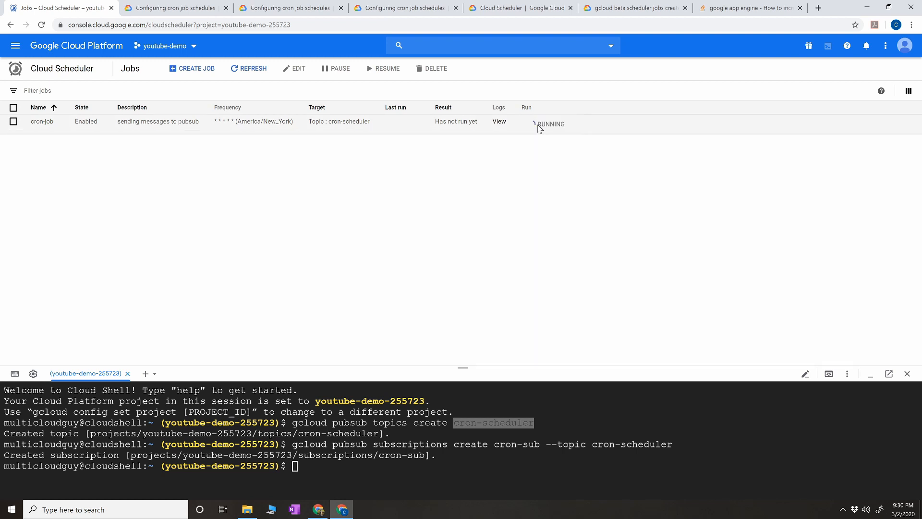
pyautogui.click(549, 124)
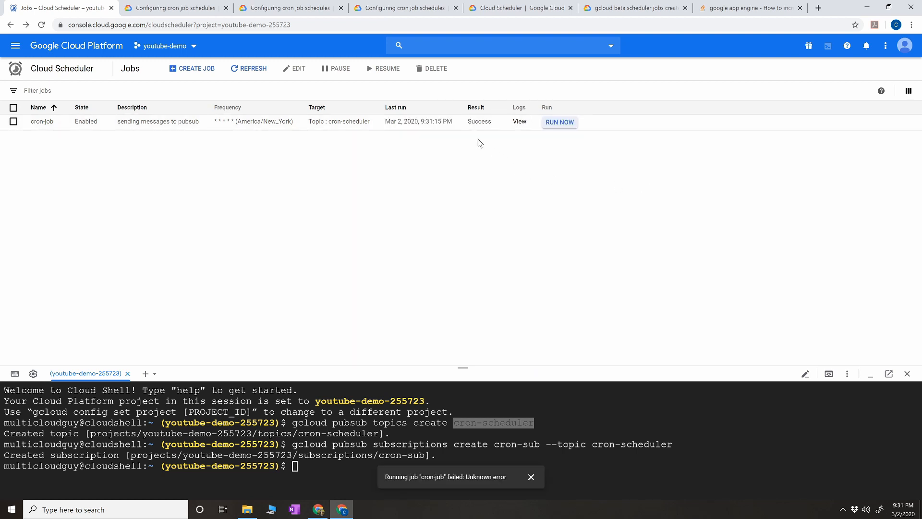
pyautogui.moveTo(490, 130)
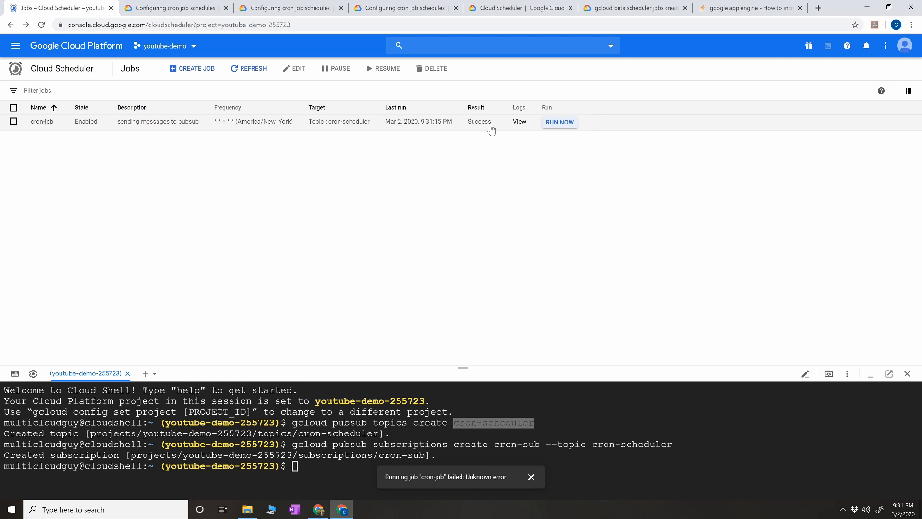
pyautogui.moveTo(487, 191)
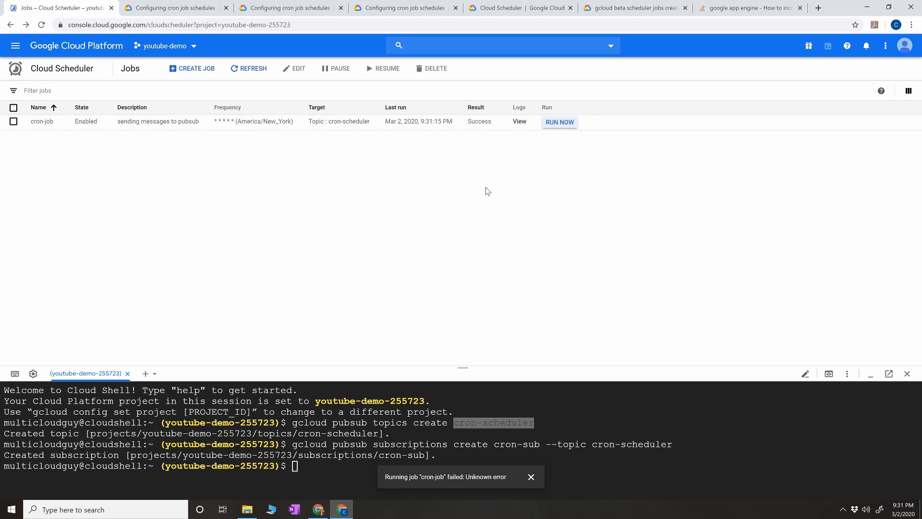
pyautogui.moveTo(485, 156)
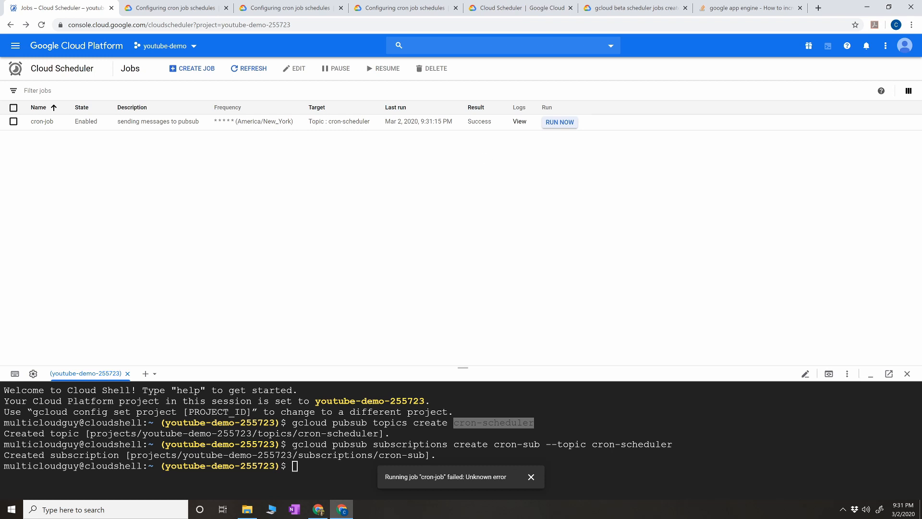
pyautogui.click(531, 477)
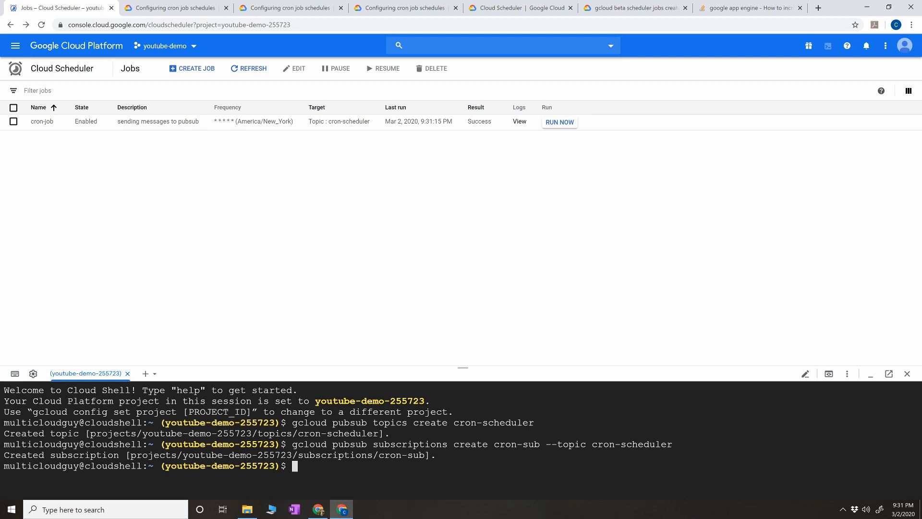
# - Pull cron-sub messages with 'gcloud pubsub subscriptions pull cron-sub --limit 5', listing 'Hello cron job!!' entries
pyautogui.write('gcloud pubs')
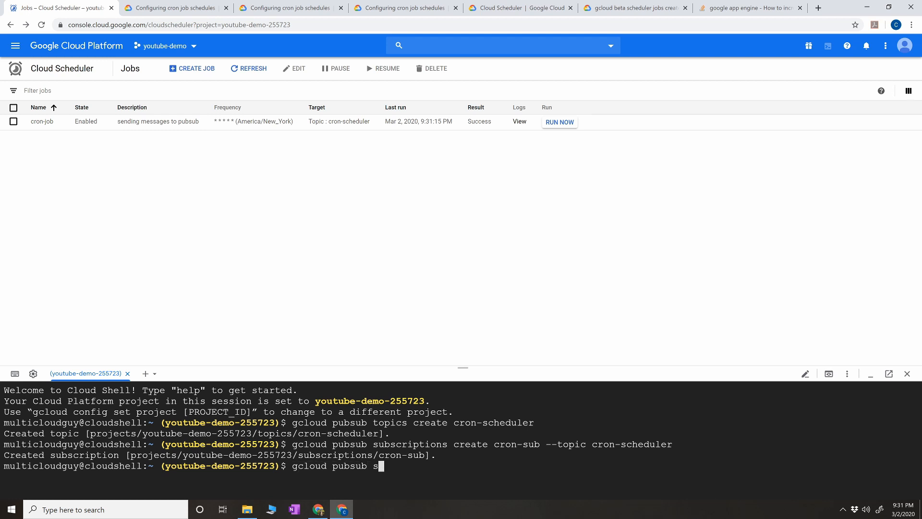
pyautogui.write('ubscriptions')
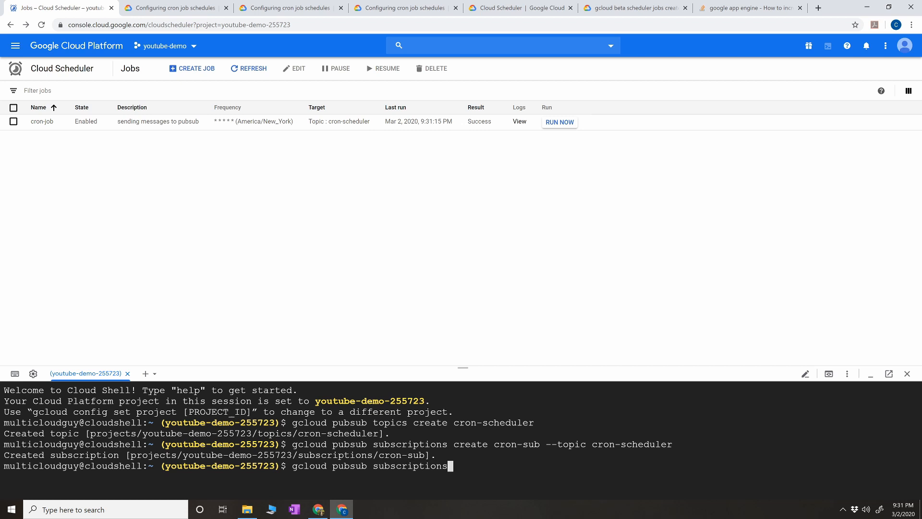
pyautogui.write('pull cron')
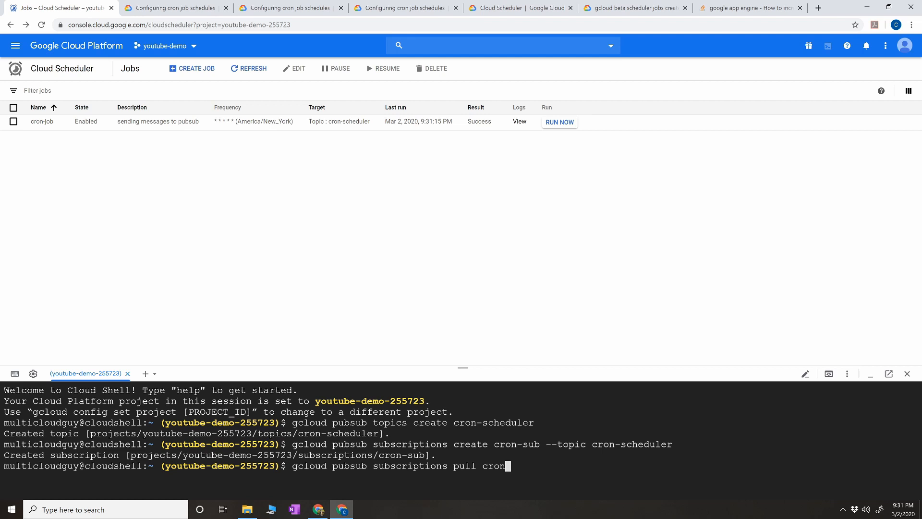
pyautogui.write('-sub --limit 5')
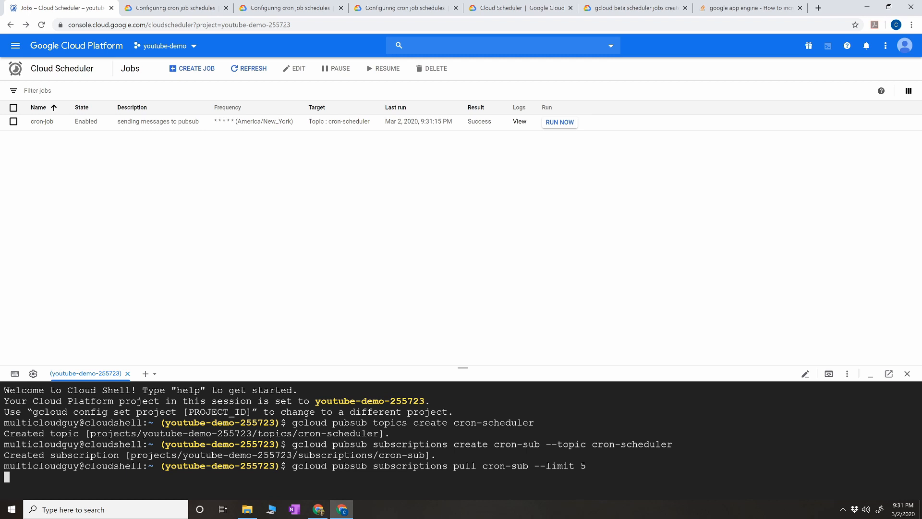
pyautogui.press('enter')
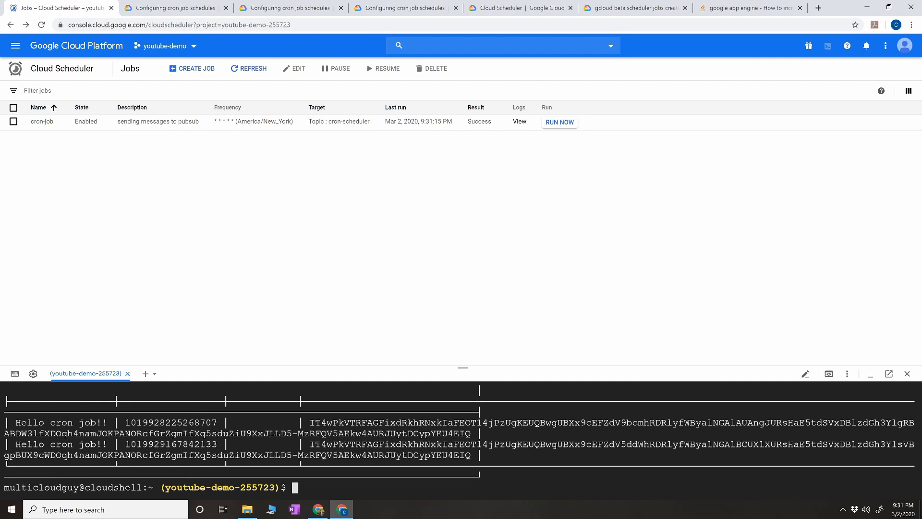
pyautogui.moveTo(433, 242)
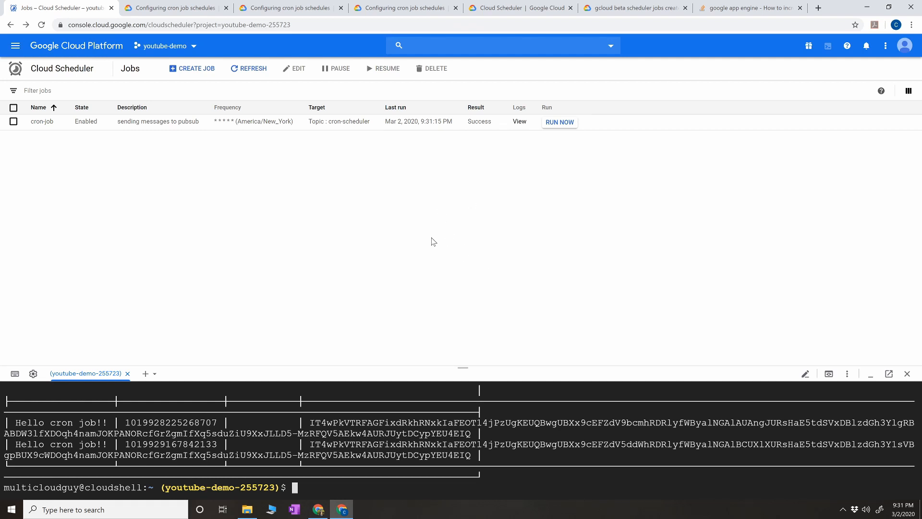
pyautogui.moveTo(493, 180)
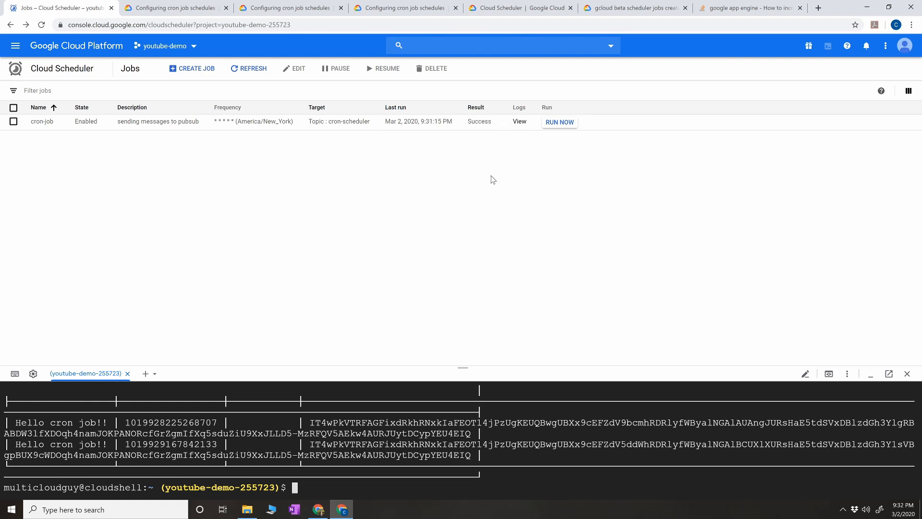